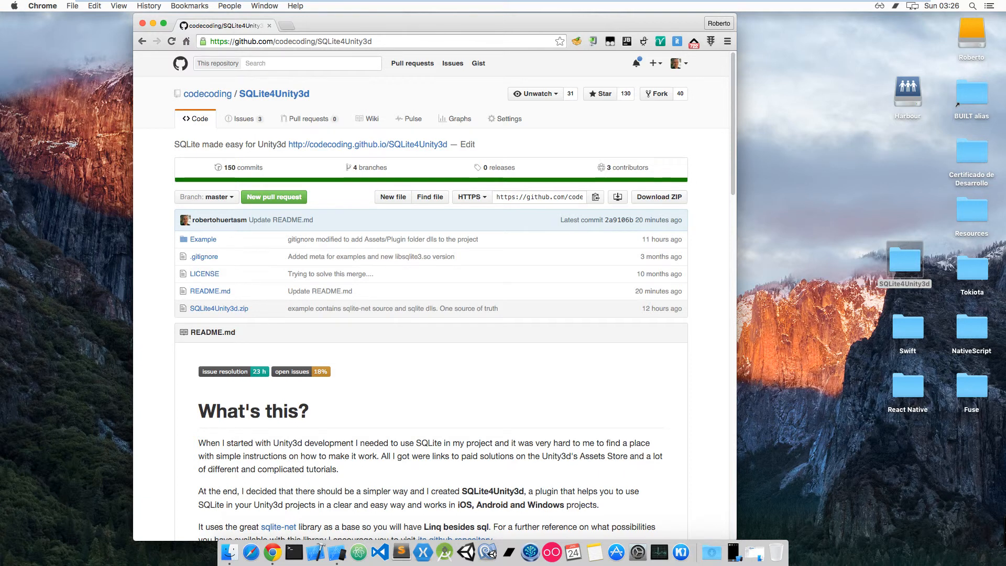
pyautogui.moveTo(437, 128)
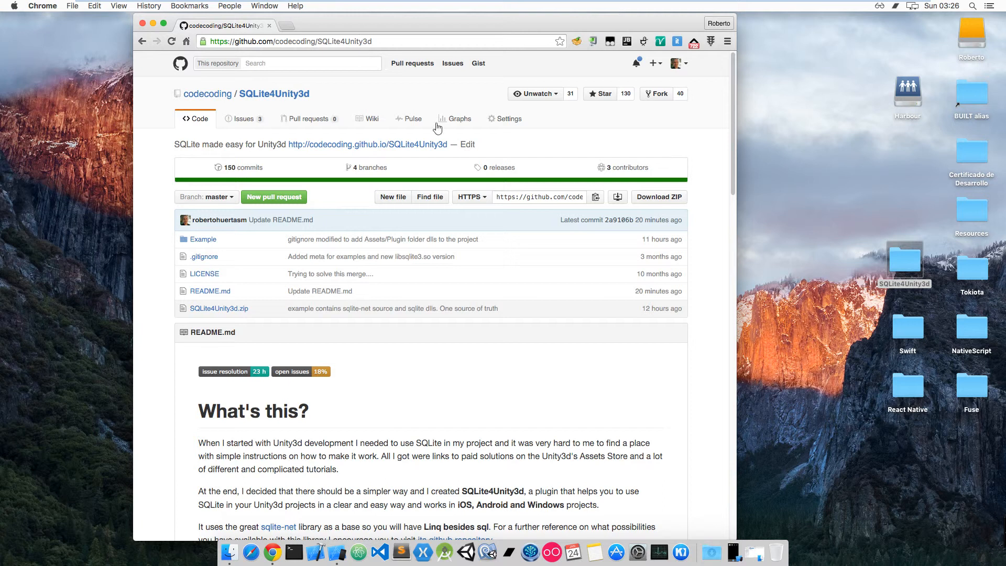
pyautogui.moveTo(351, 221)
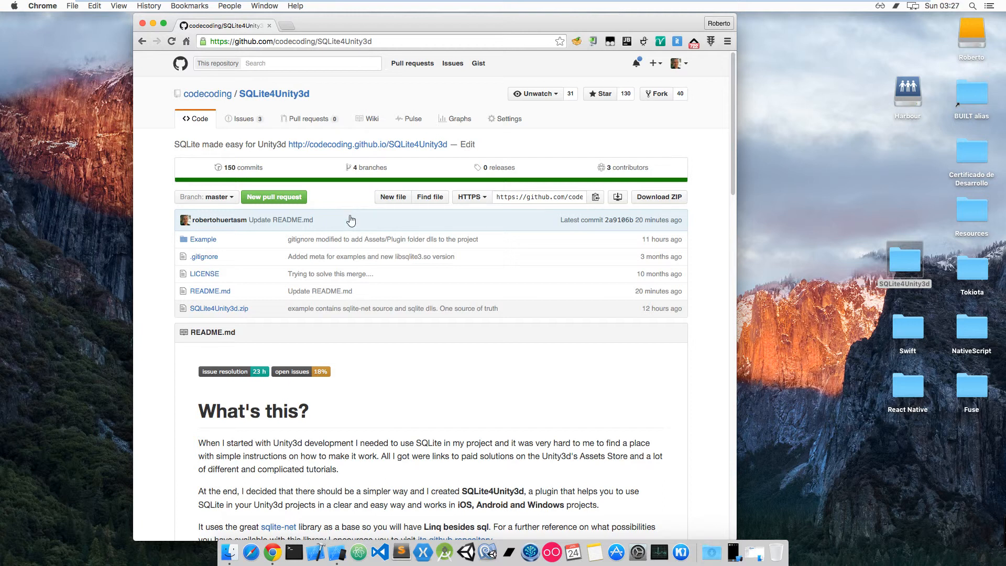
pyautogui.moveTo(649, 194)
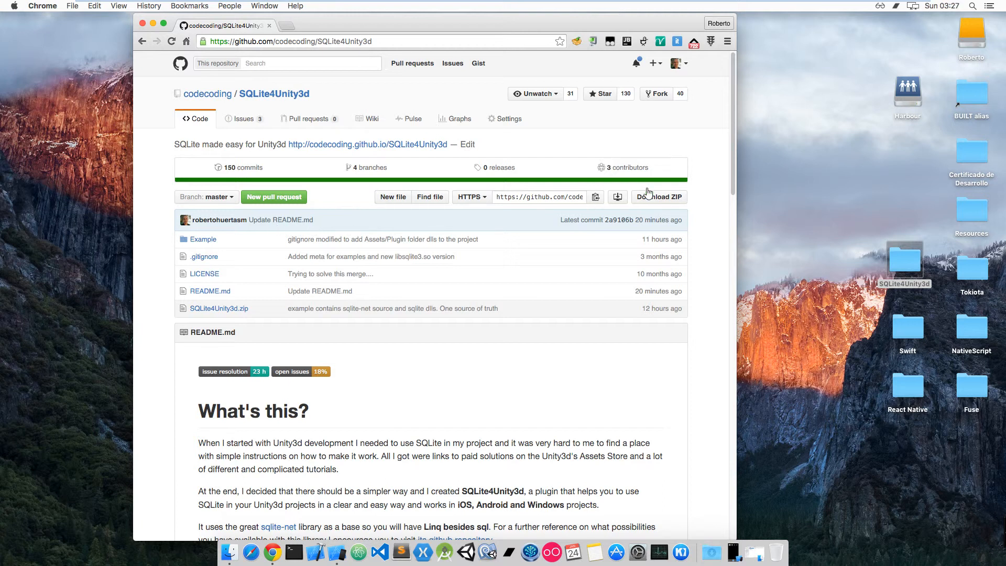
pyautogui.moveTo(863, 268)
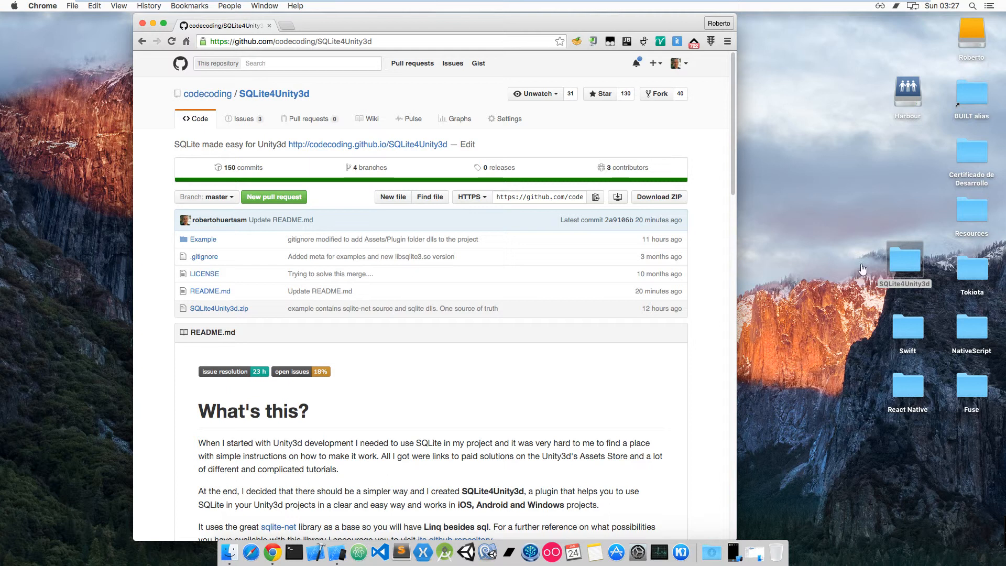
pyautogui.moveTo(920, 268)
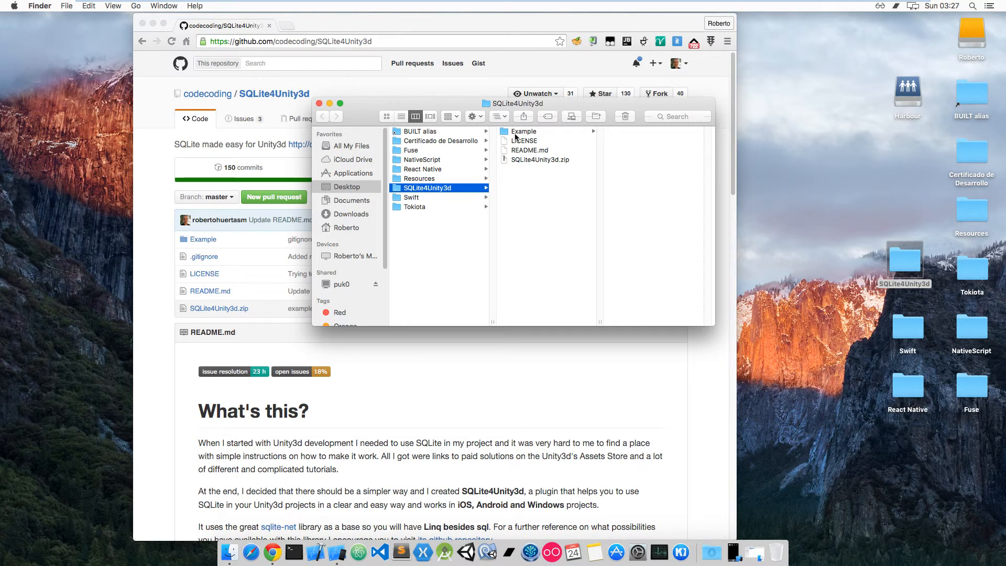
pyautogui.moveTo(500, 414)
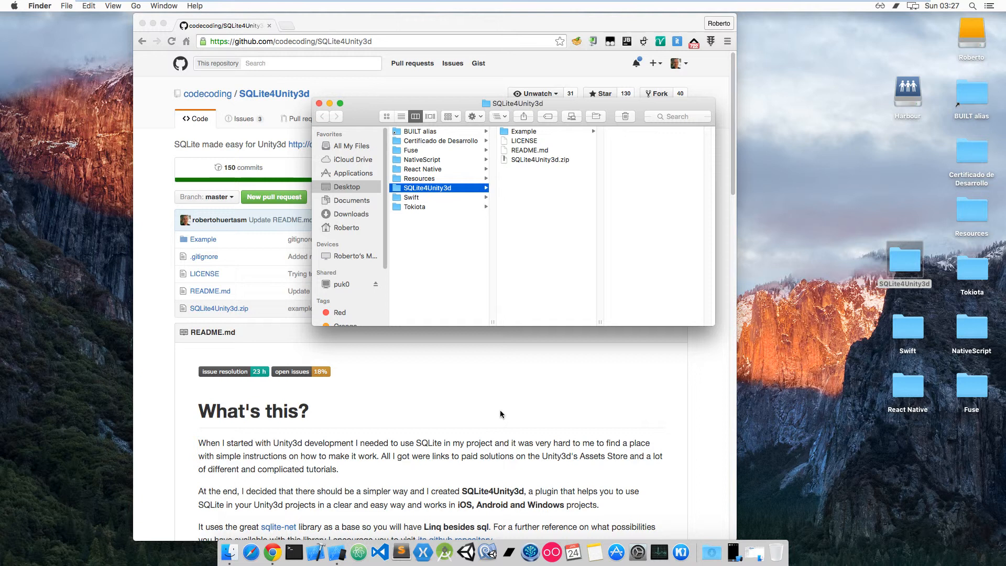
pyautogui.moveTo(466, 552)
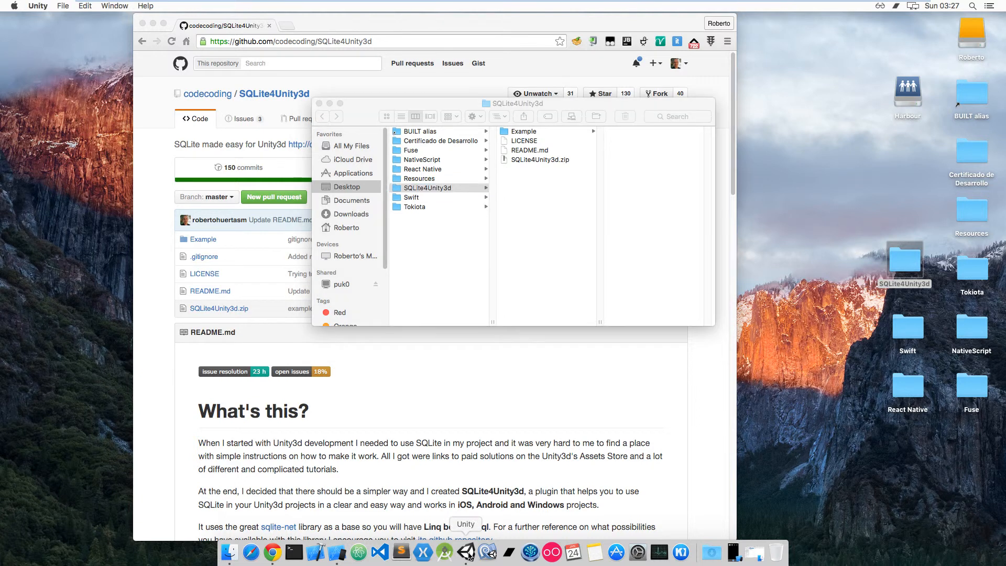
# - Open the SQLite4Unity3d Example project from the Unity launcher and let assets import
pyautogui.click(466, 552)
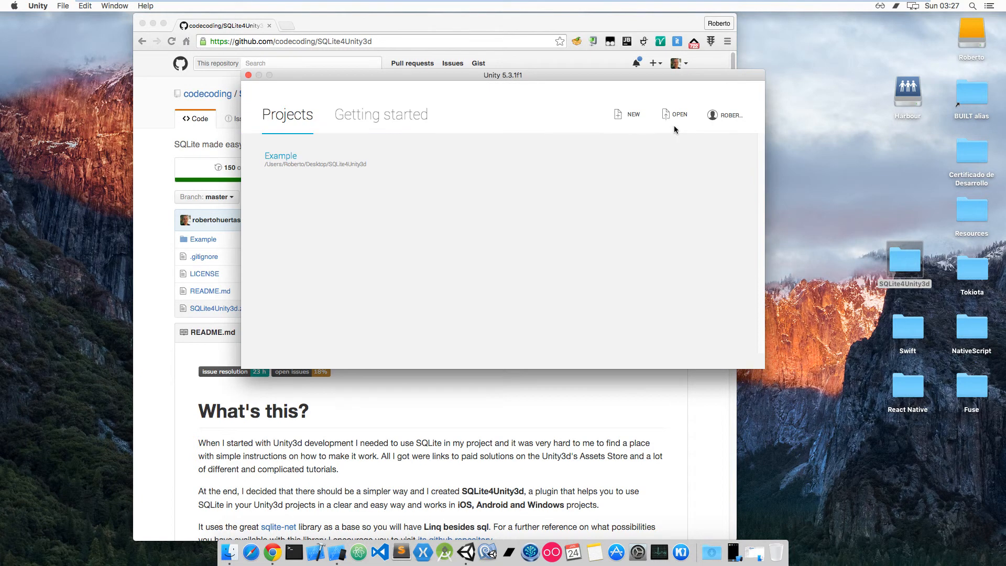
pyautogui.click(674, 115)
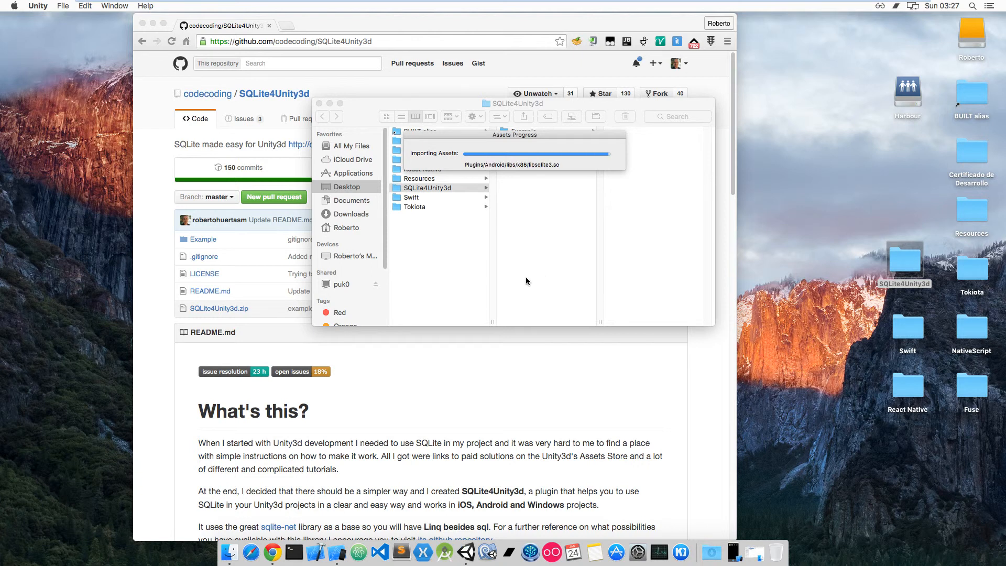
pyautogui.click(466, 552)
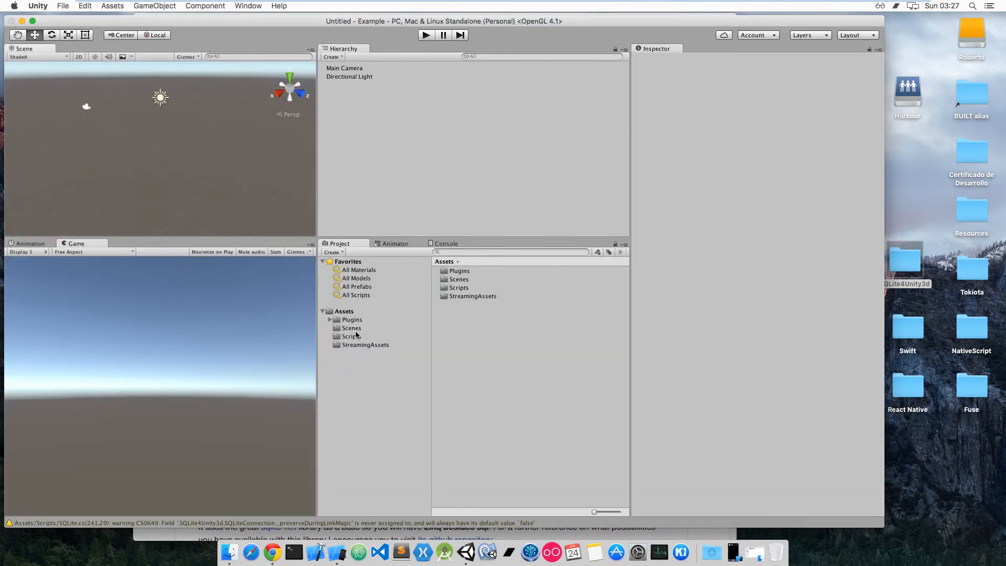
# - Open the CreateDBFromScript scene and play it to list the four database persons
pyautogui.click(351, 328)
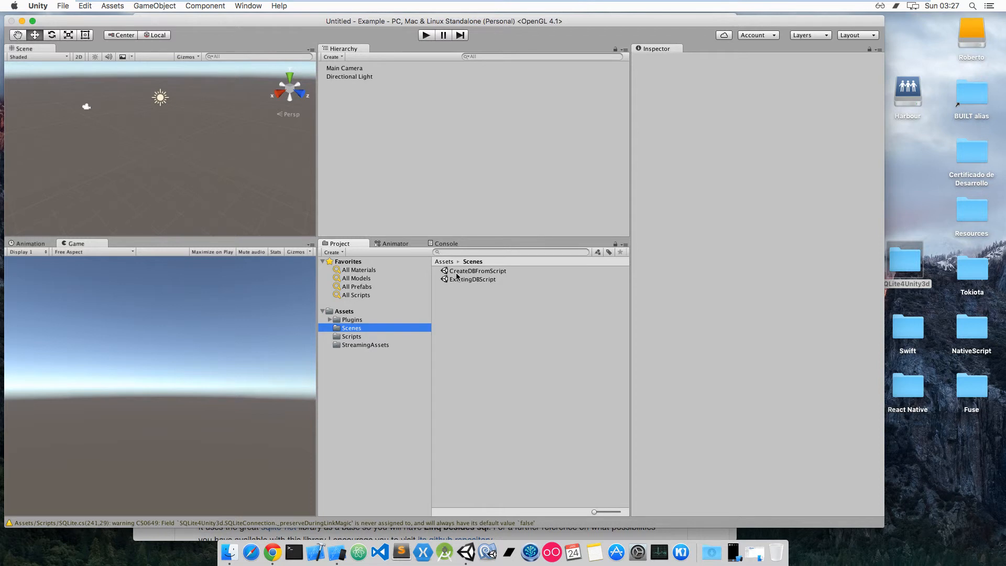
pyautogui.click(478, 270)
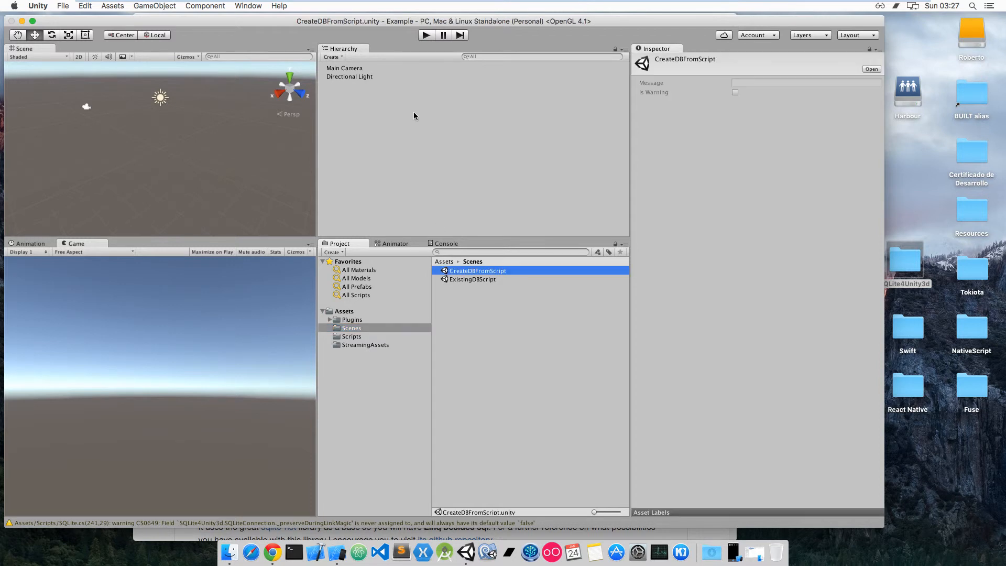
pyautogui.click(426, 35)
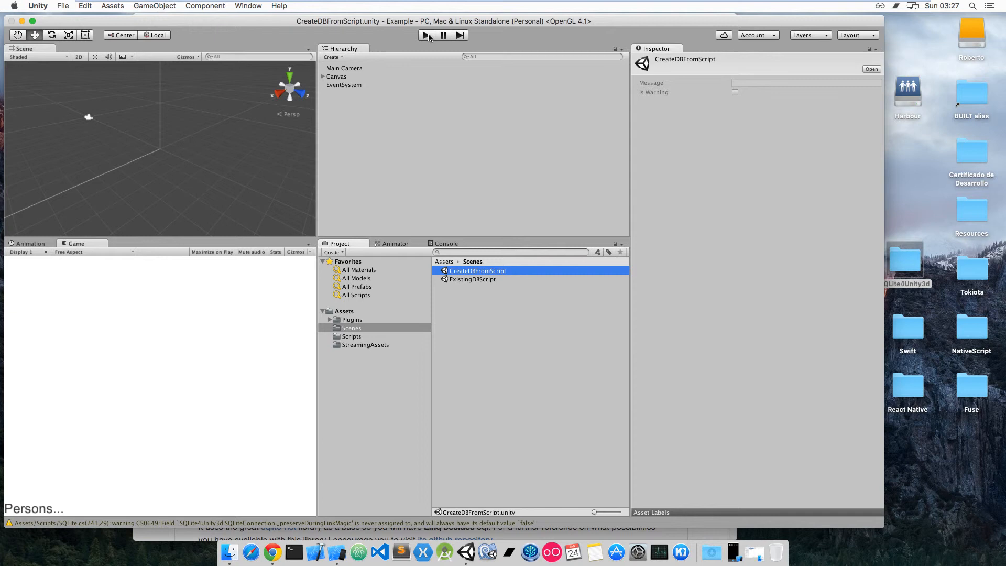
pyautogui.click(426, 35)
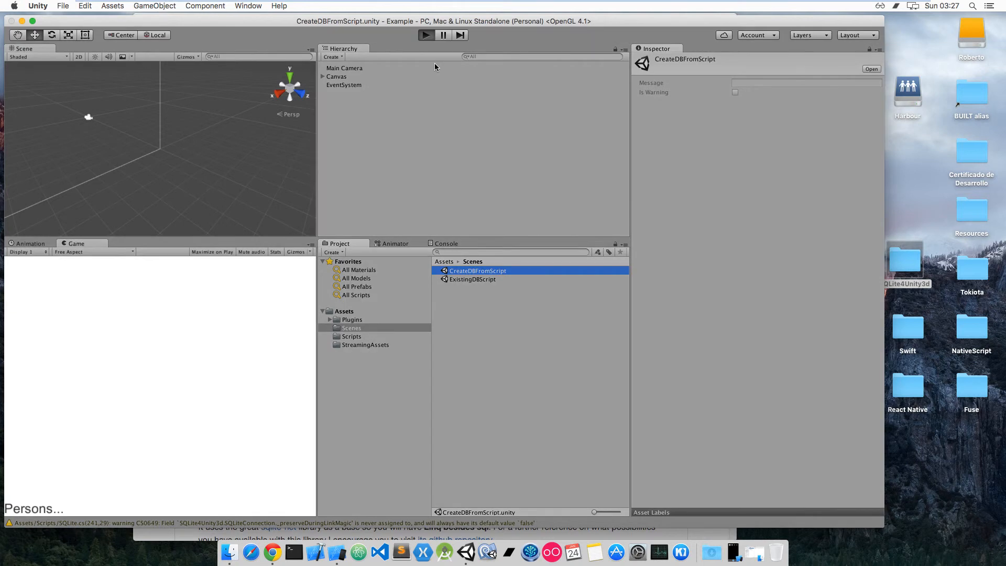
pyautogui.click(426, 35)
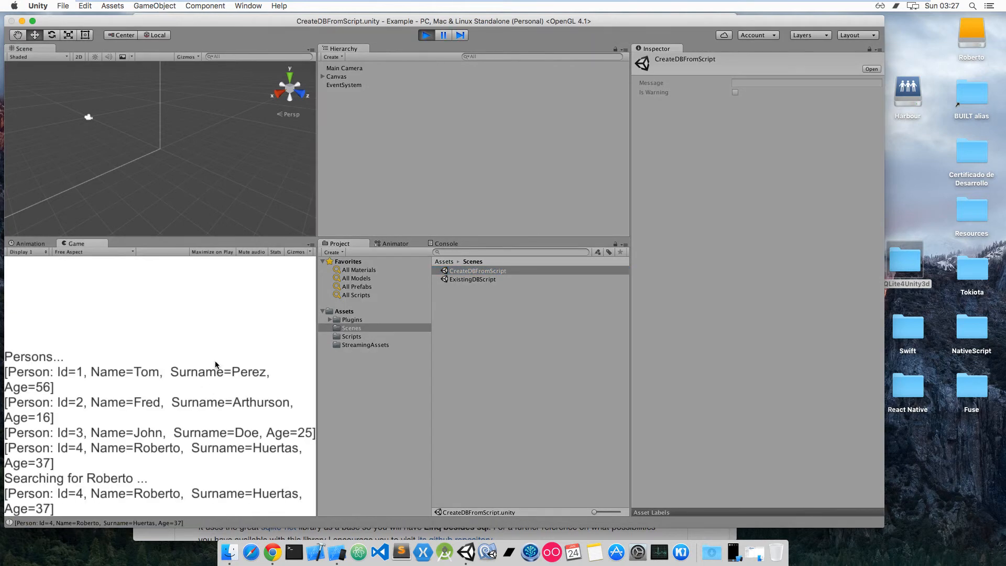
pyautogui.moveTo(221, 385)
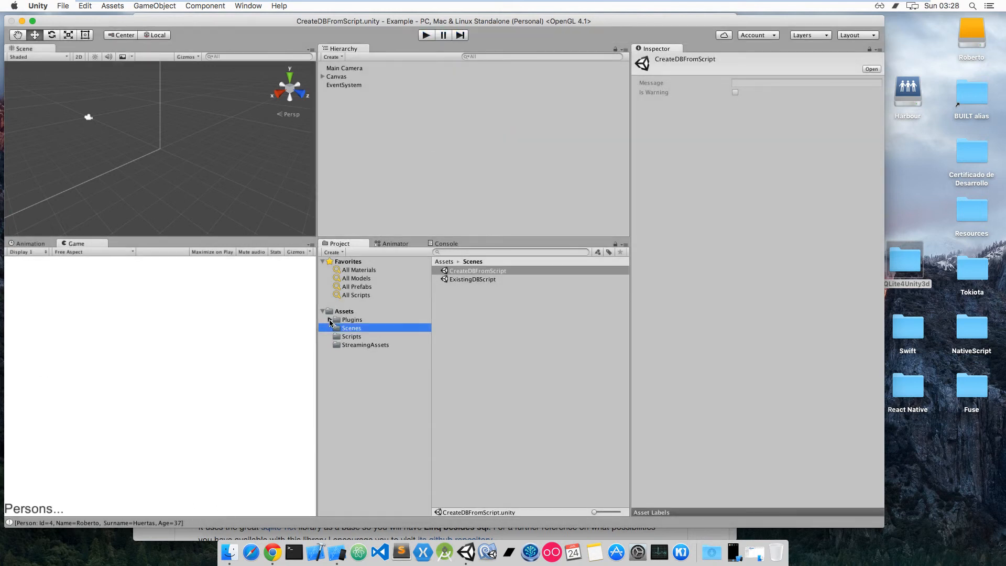
# - Inspect the platform settings of the x64 sqlite3 plugin
pyautogui.click(329, 320)
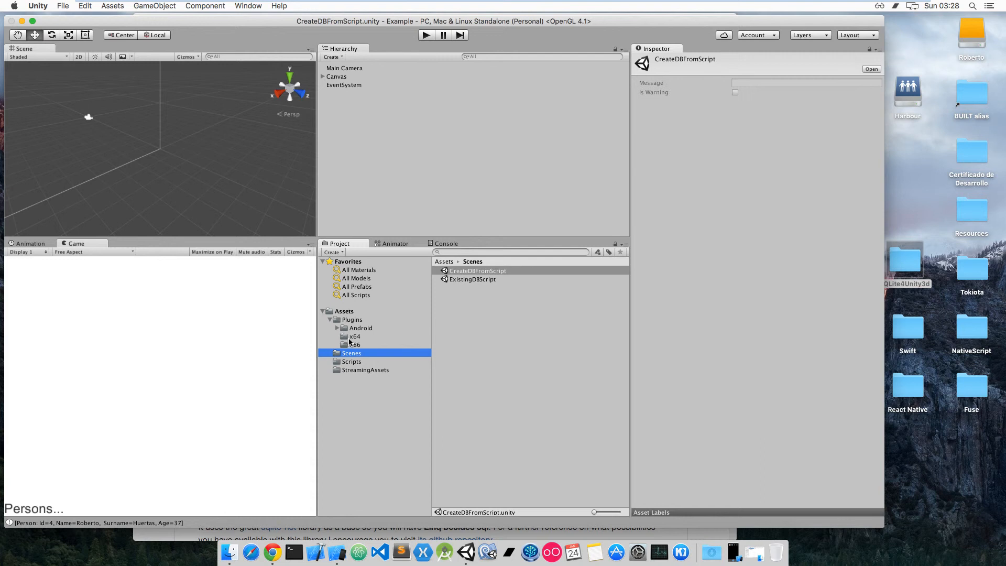
pyautogui.click(355, 336)
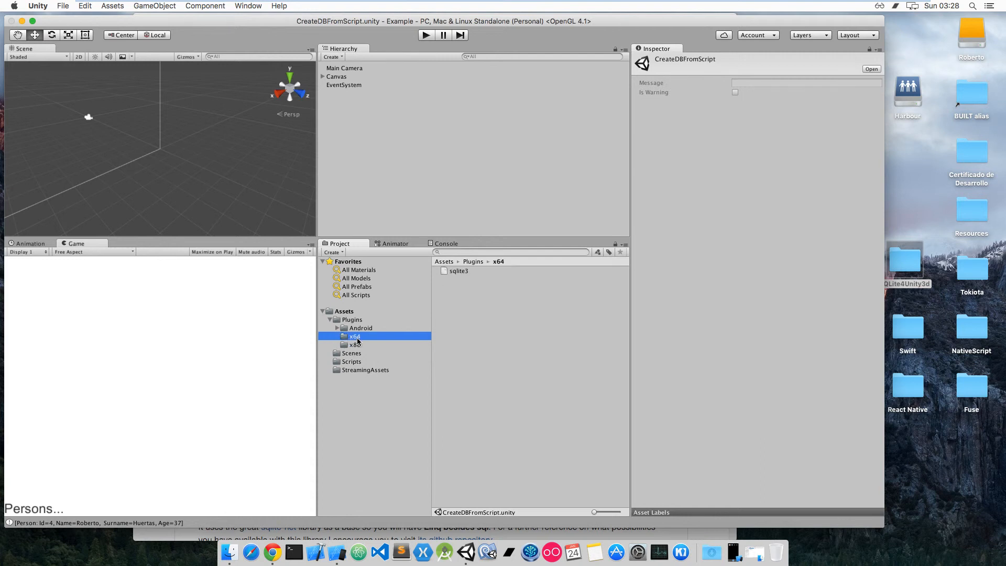
pyautogui.click(459, 270)
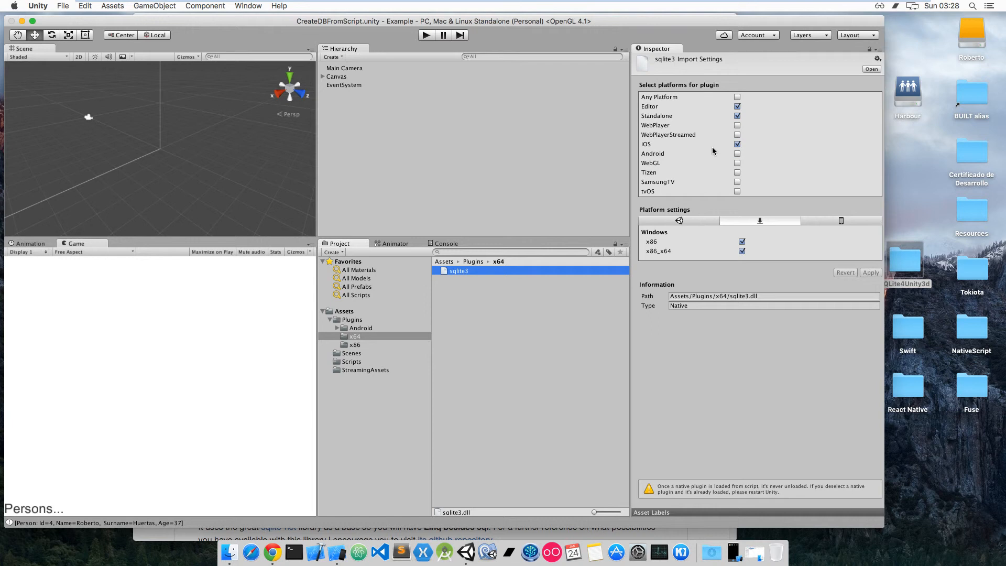
pyautogui.moveTo(734, 206)
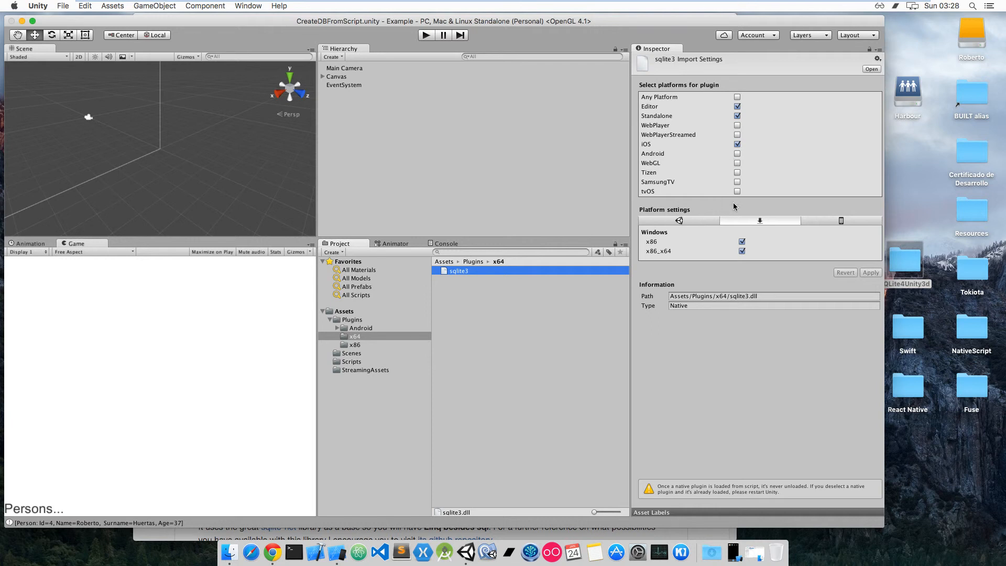
pyautogui.moveTo(722, 261)
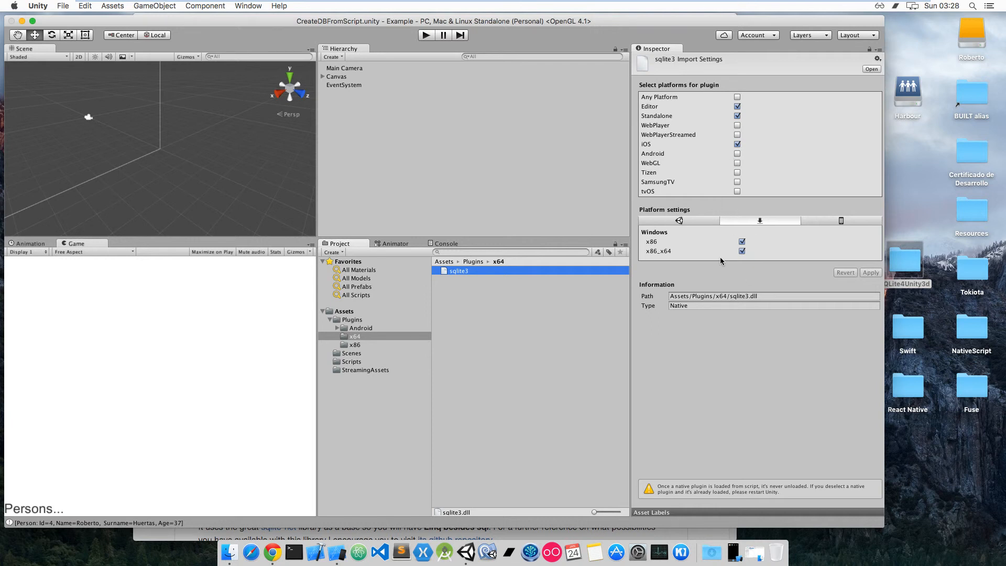
pyautogui.moveTo(656, 254)
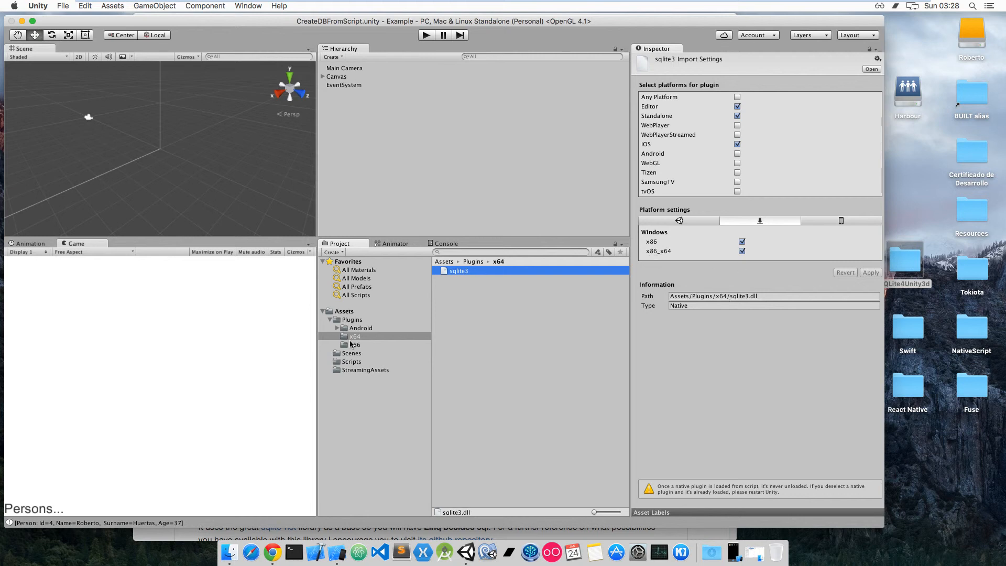
# - Inspect the x86 sqlite3 plugin, which has no platforms enabled
pyautogui.click(355, 345)
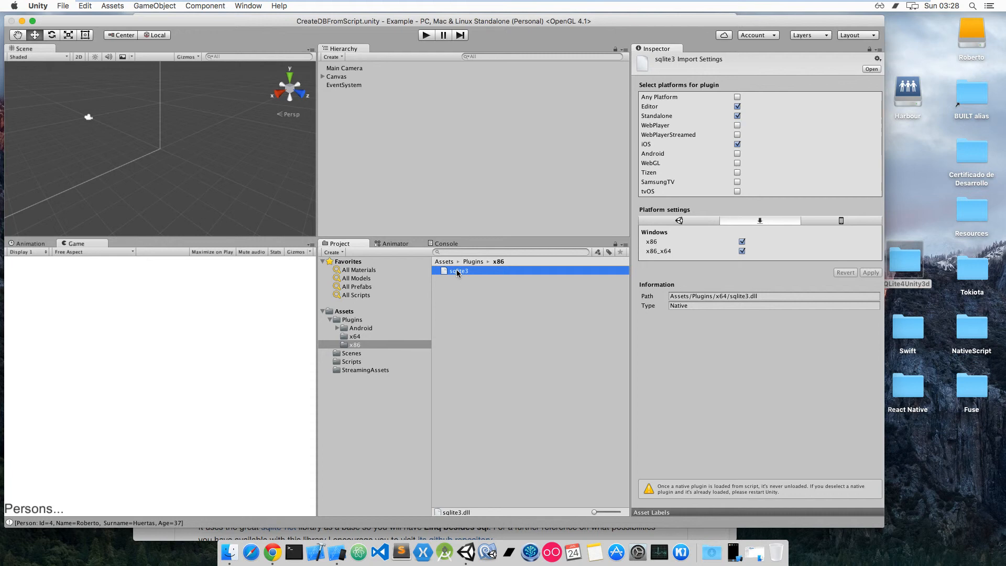
pyautogui.click(458, 270)
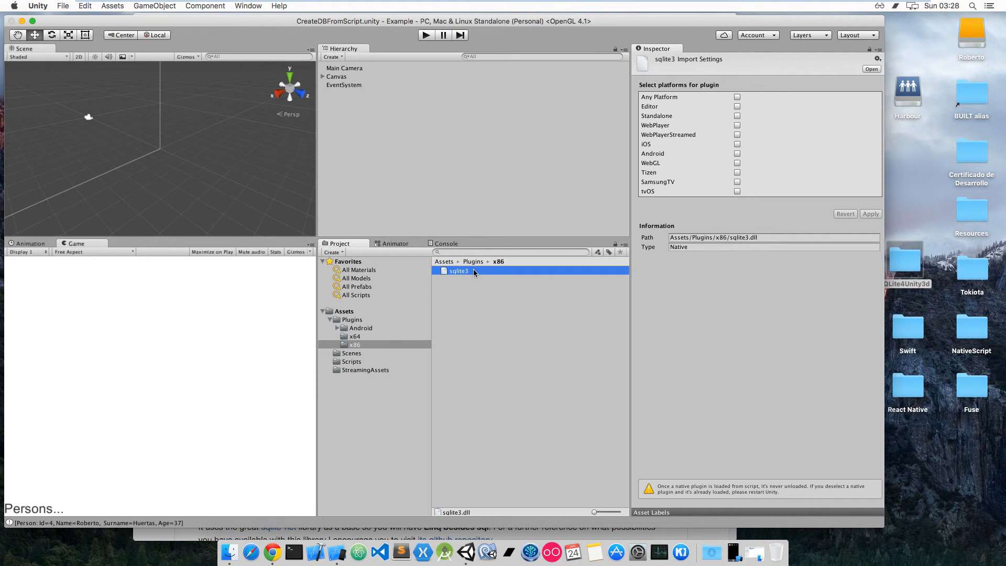
pyautogui.moveTo(720, 174)
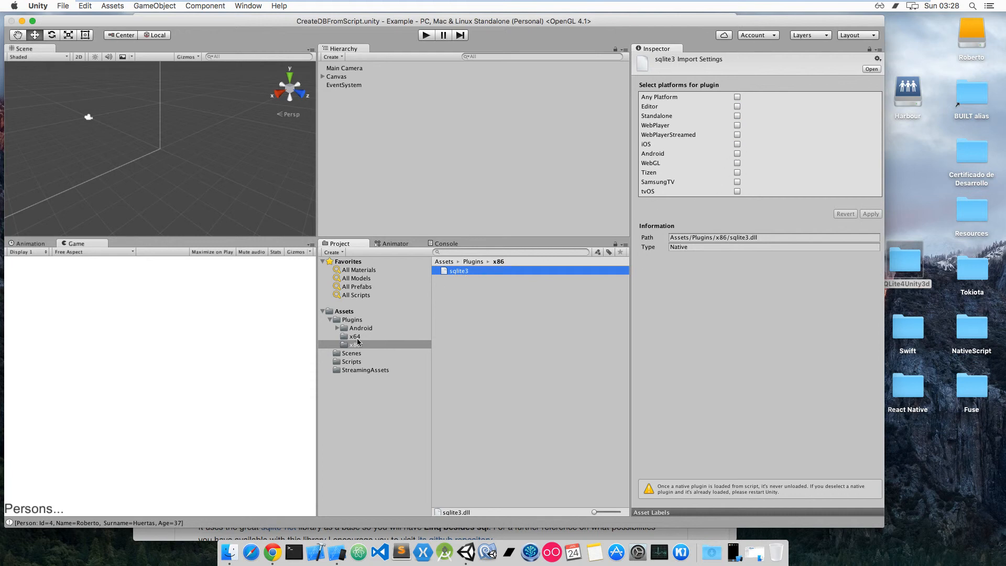
pyautogui.click(355, 345)
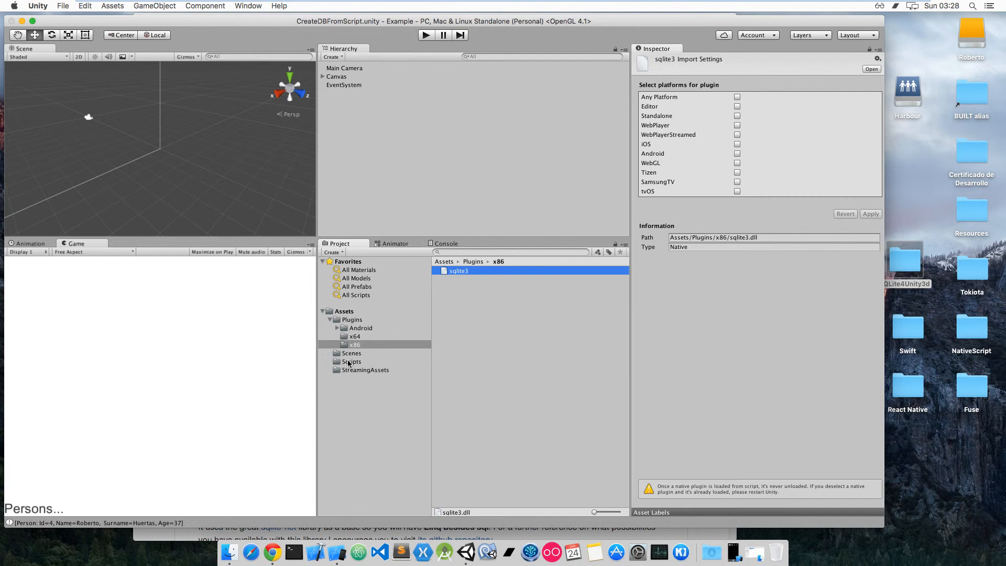
# - Preview the SQLite.cs source in the Scripts folder, then list the Plugins folder contents
pyautogui.click(352, 361)
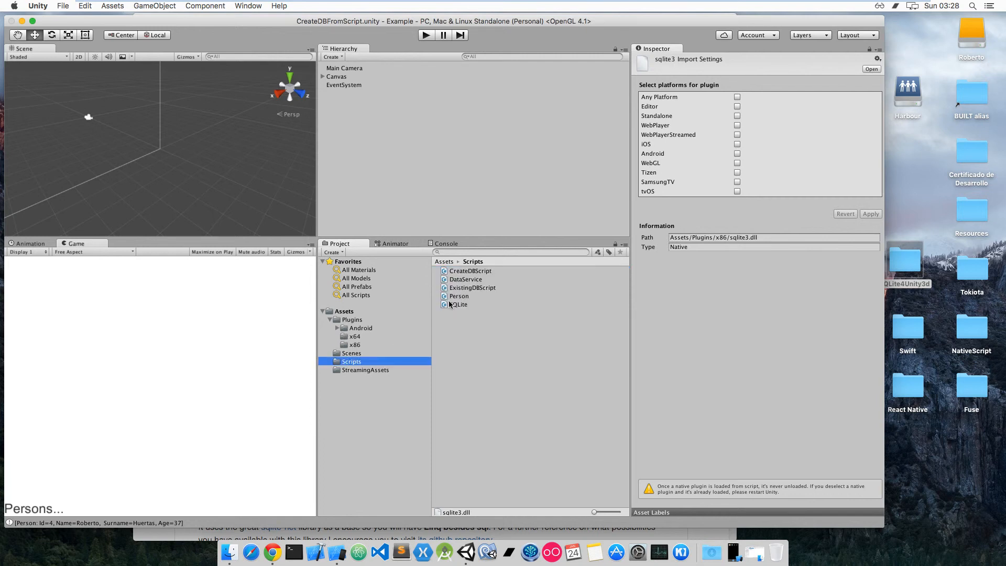
pyautogui.click(458, 304)
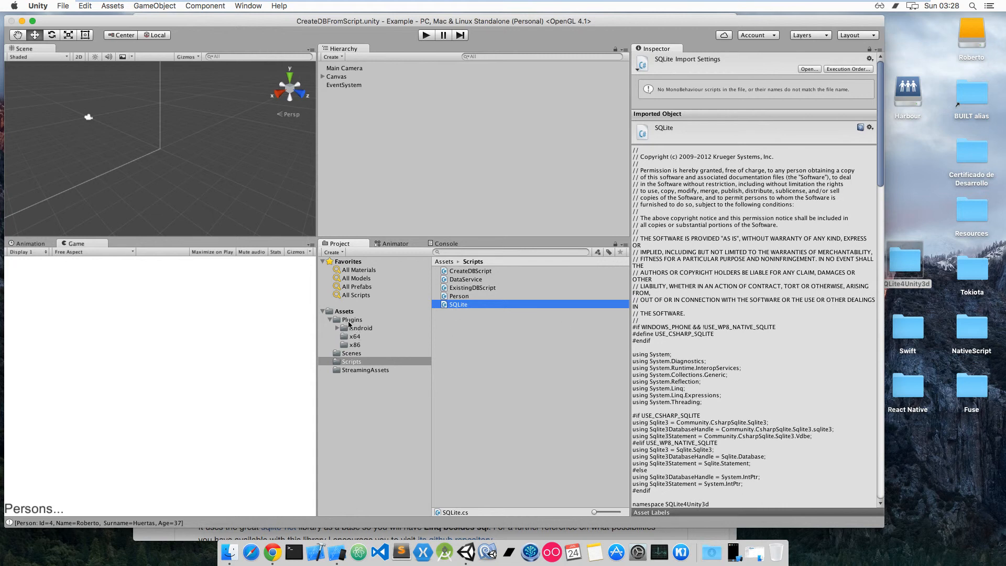
pyautogui.click(352, 320)
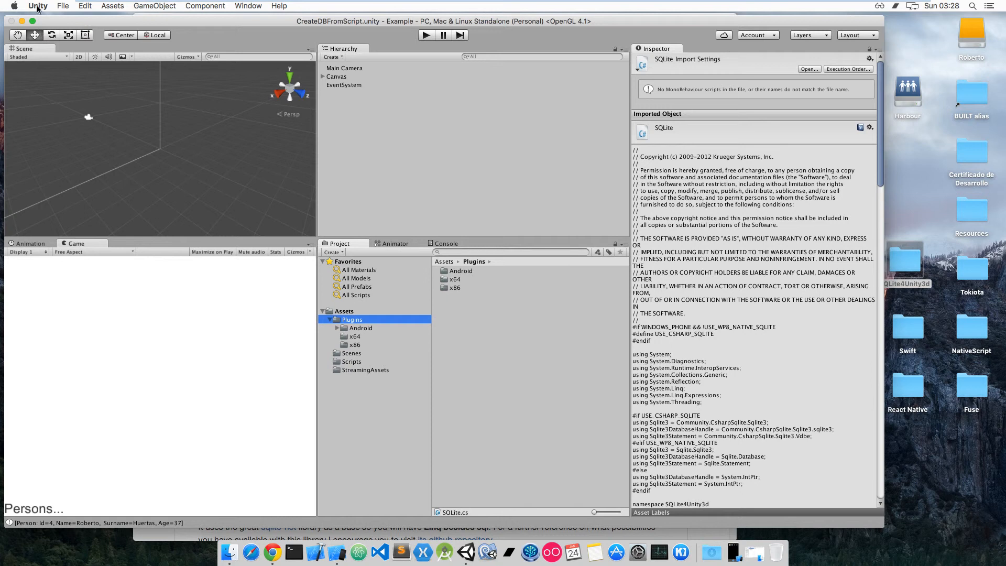
# - Open Build Settings and its Player Settings
pyautogui.click(63, 6)
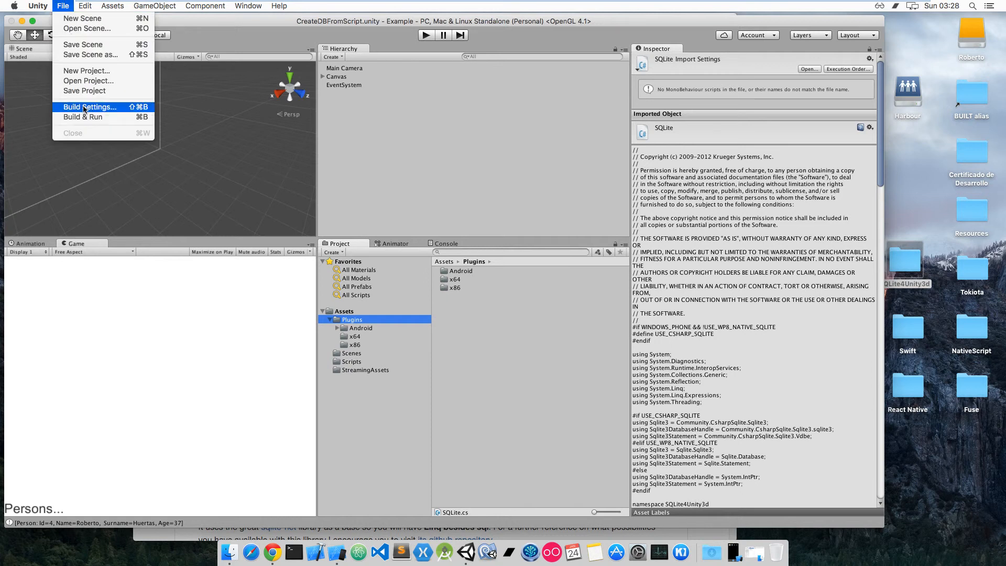
pyautogui.click(89, 107)
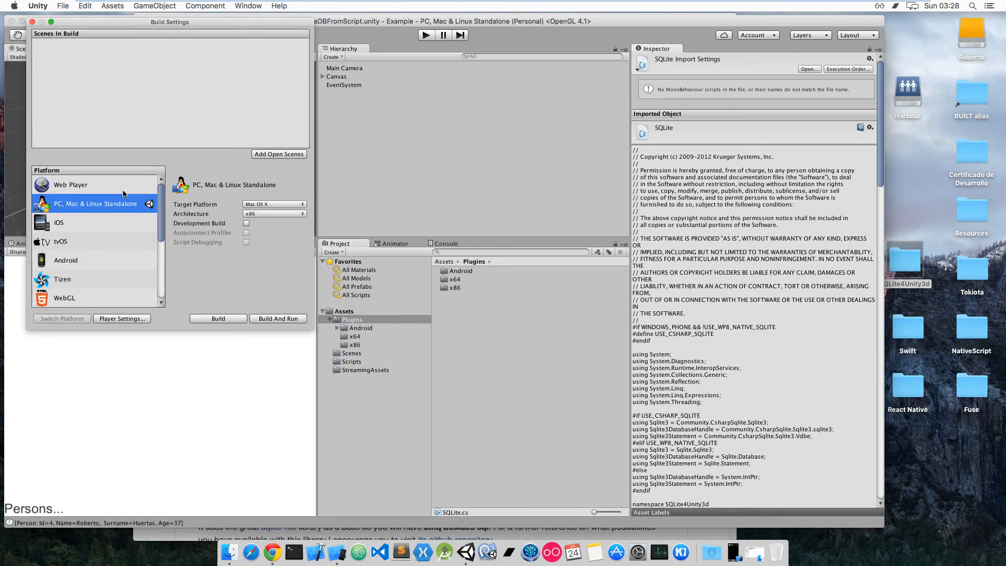
pyautogui.click(121, 319)
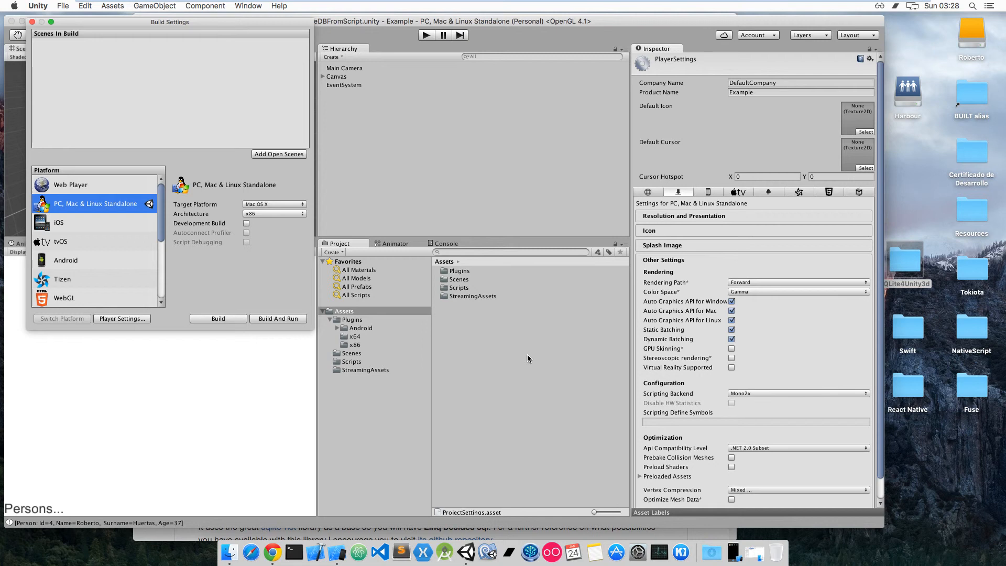
pyautogui.moveTo(755, 204)
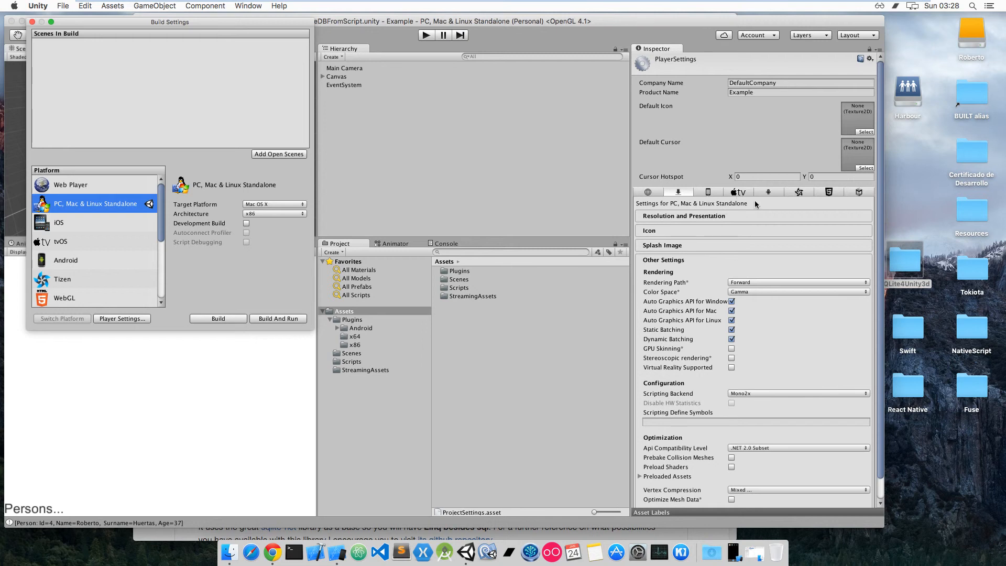
# - Set iOS bundle identifier com.codecoding.test and Target SDK to Simulator SDK
pyautogui.click(59, 222)
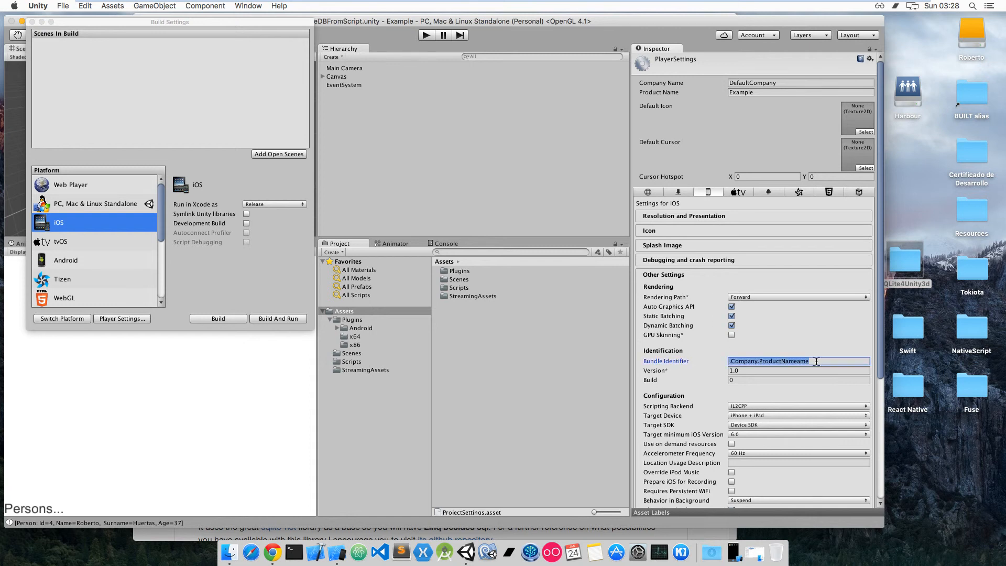
pyautogui.write('com.codecoding.test')
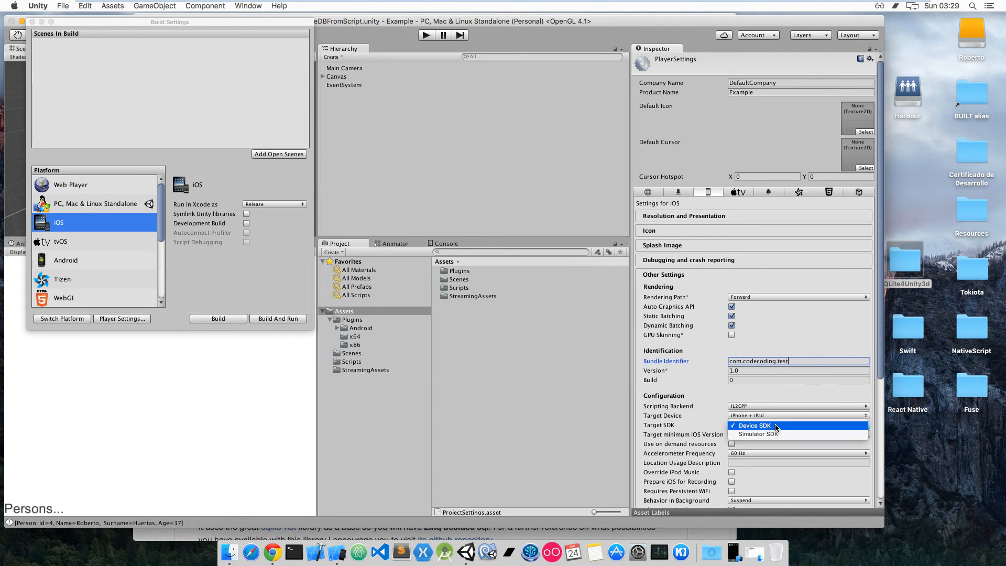
pyautogui.moveTo(758, 433)
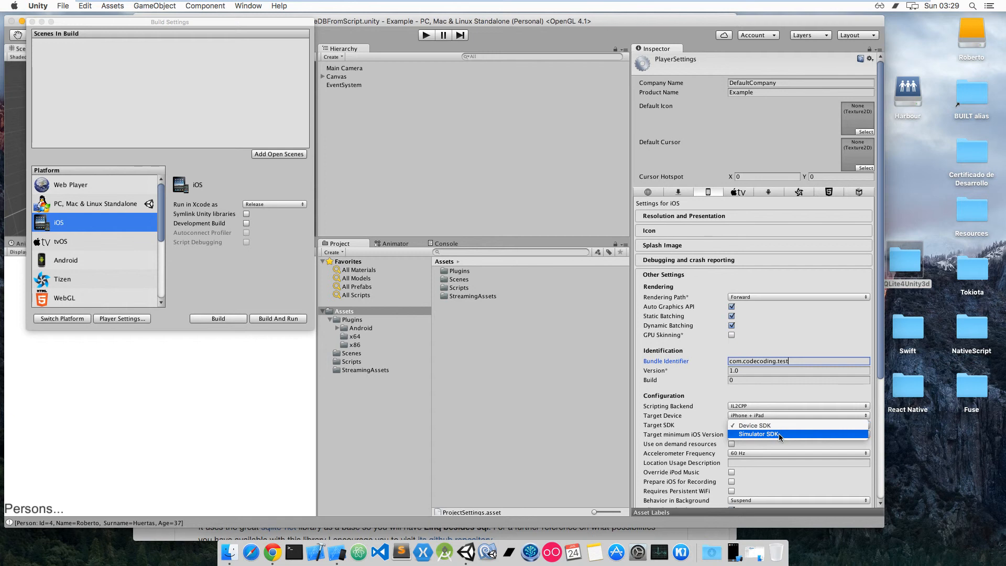
pyautogui.click(758, 434)
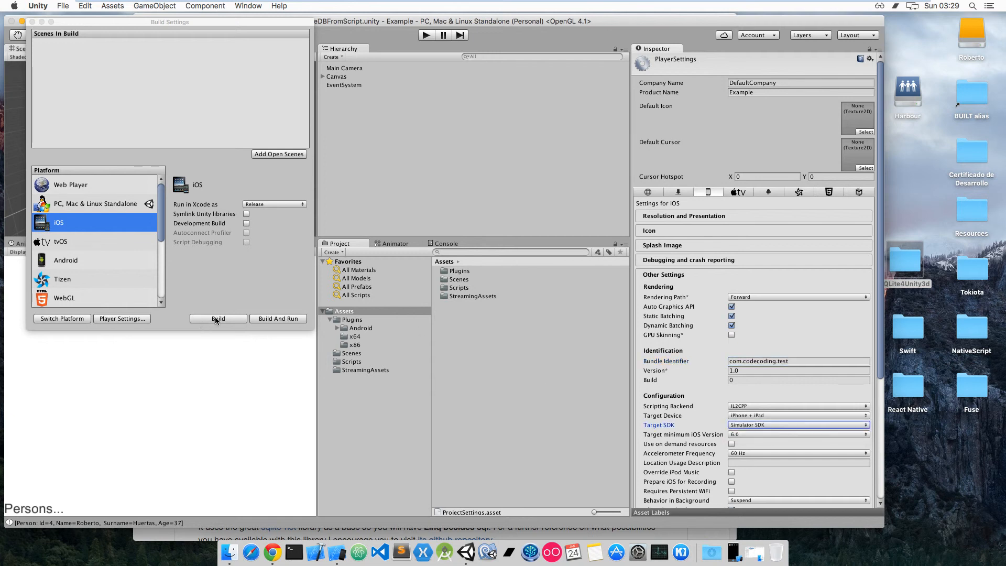
# - Build the iOS project into a folder named 'build' inside Example
pyautogui.click(217, 318)
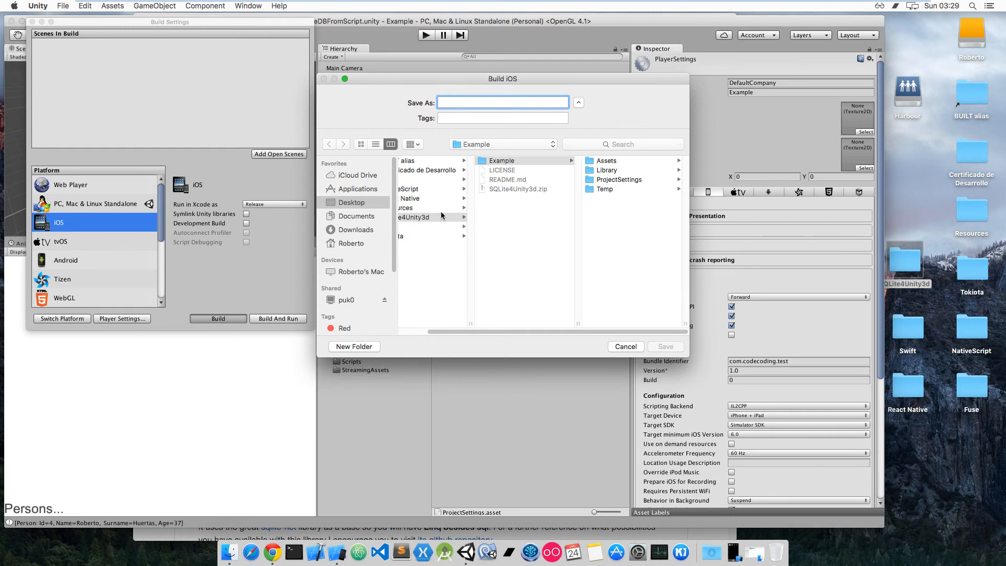
pyautogui.moveTo(544, 114)
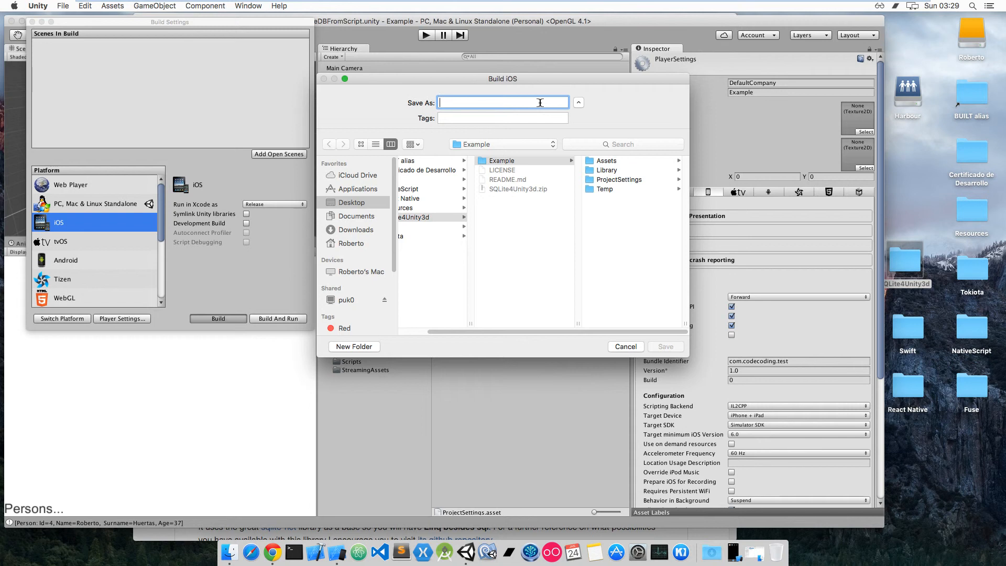
pyautogui.write('build')
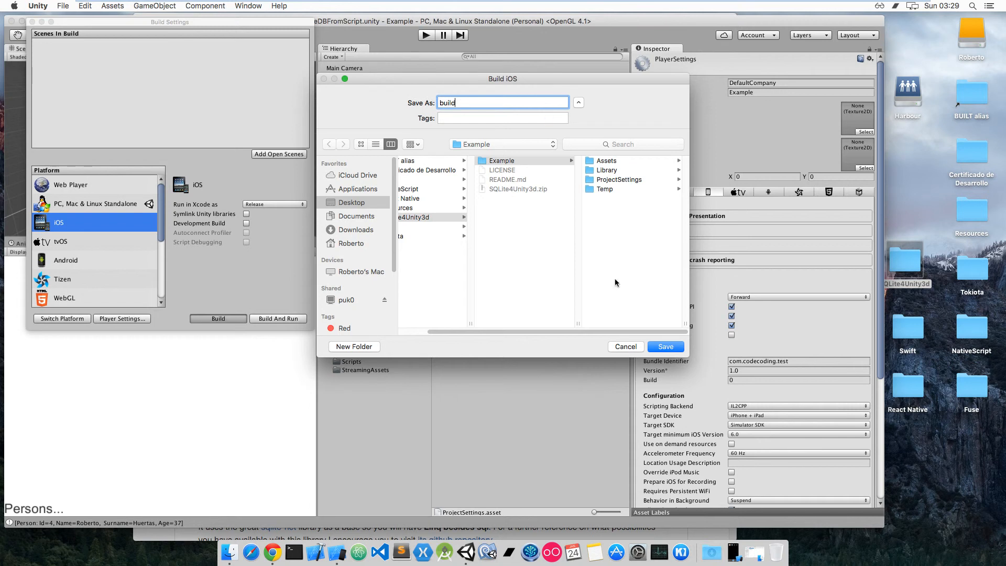
pyautogui.moveTo(666, 346)
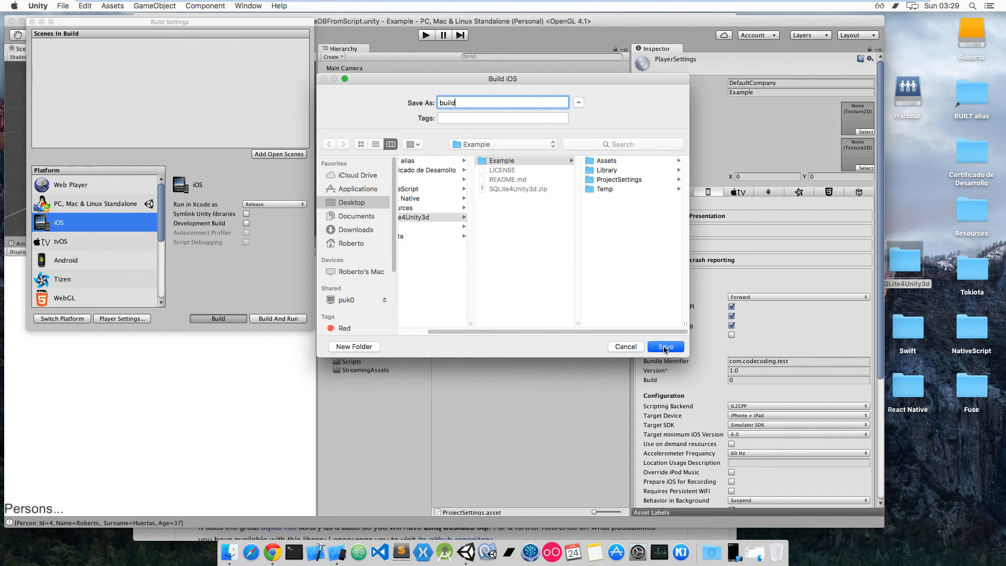
pyautogui.click(665, 346)
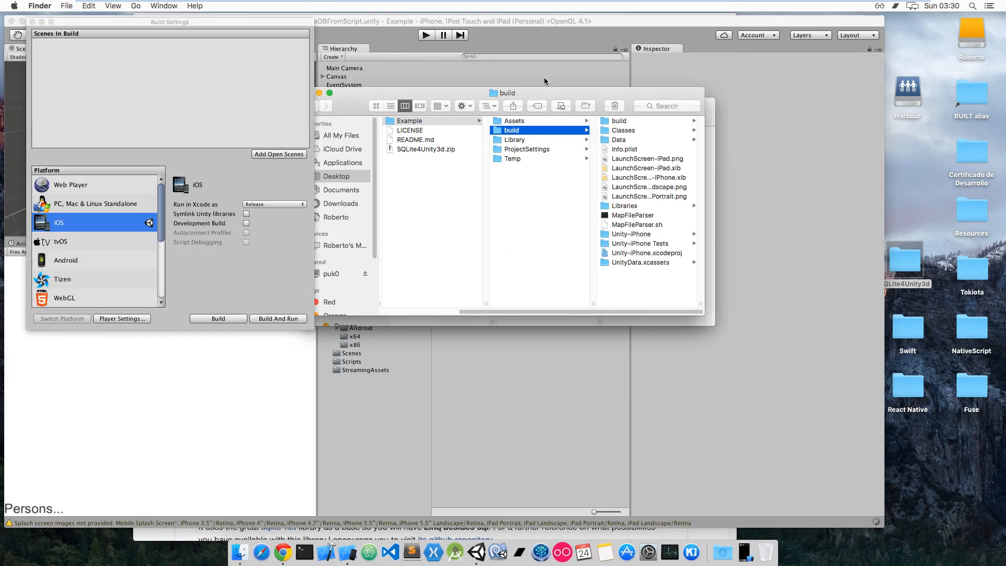
# - Open Unity-iPhone.xcodeproj from the build folder in Xcode
pyautogui.click(537, 252)
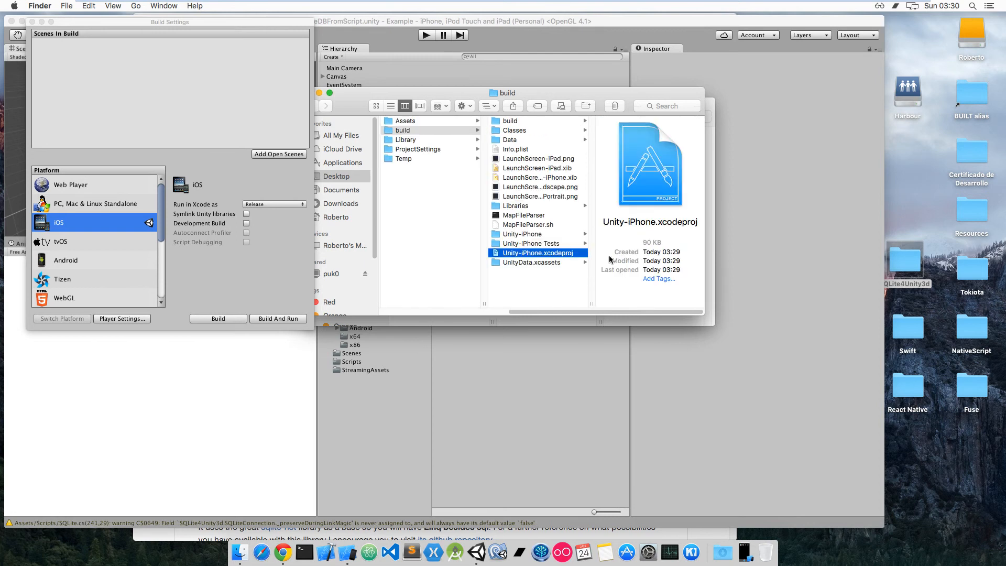
pyautogui.doubleClick(537, 252)
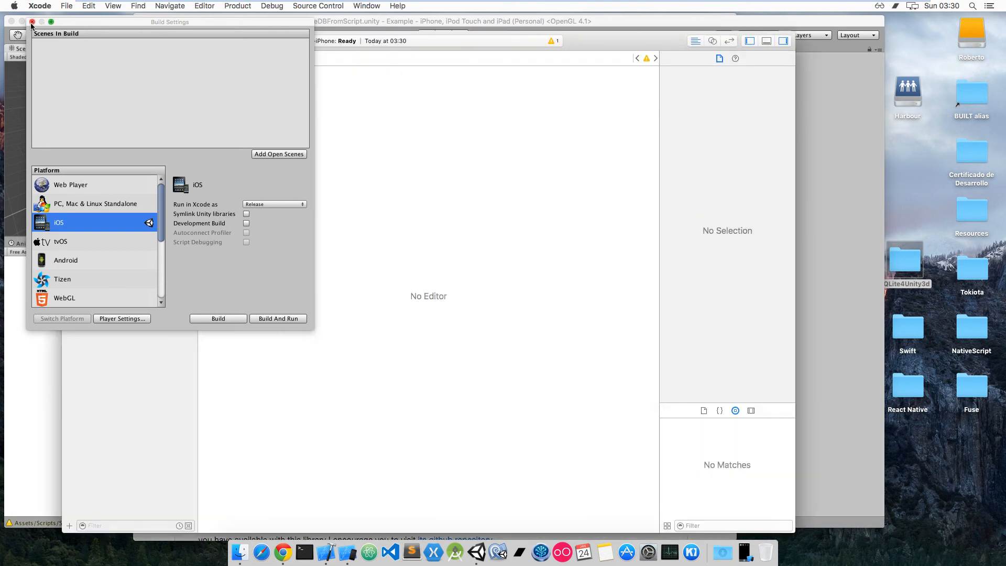
# - Close Build Settings, select the Unity-iPhone project, and run it on iPhone 6s Plus
pyautogui.click(31, 21)
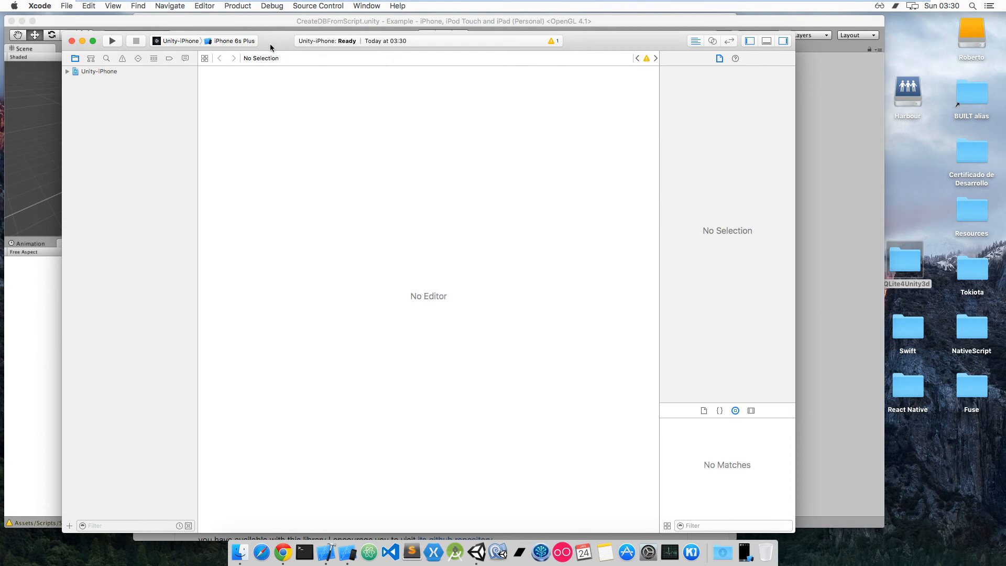
pyautogui.click(99, 71)
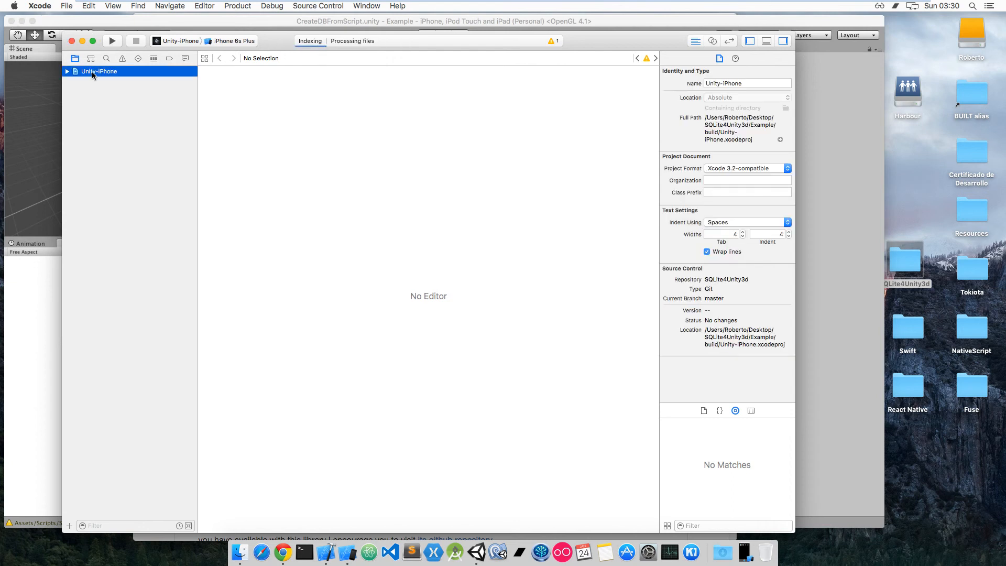
pyautogui.click(99, 71)
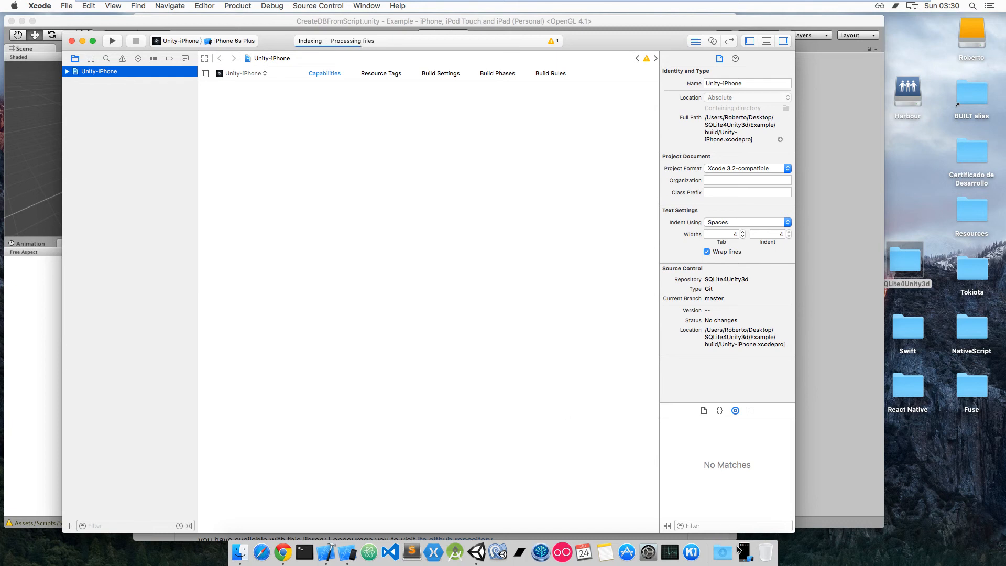
pyautogui.click(111, 40)
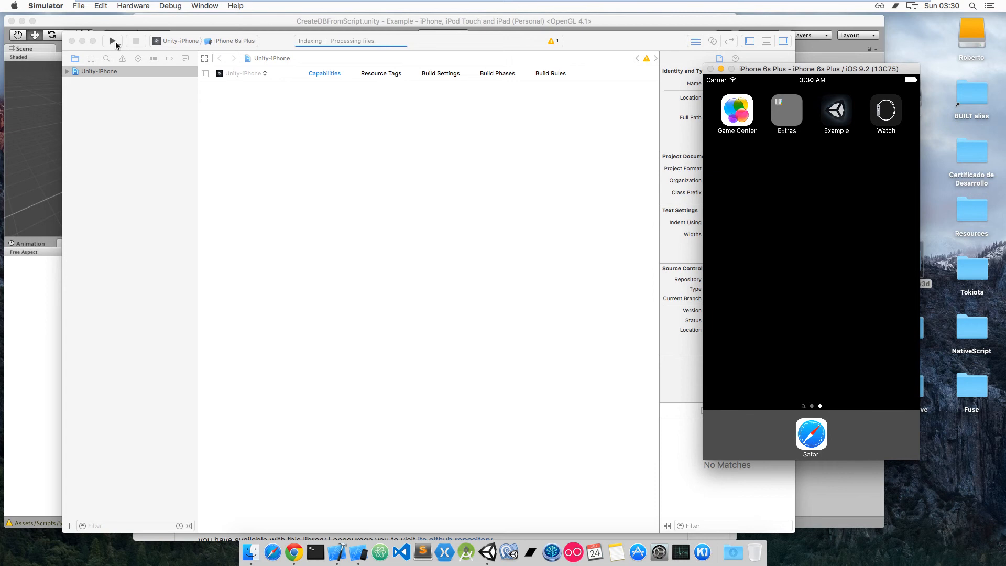
pyautogui.moveTo(432, 53)
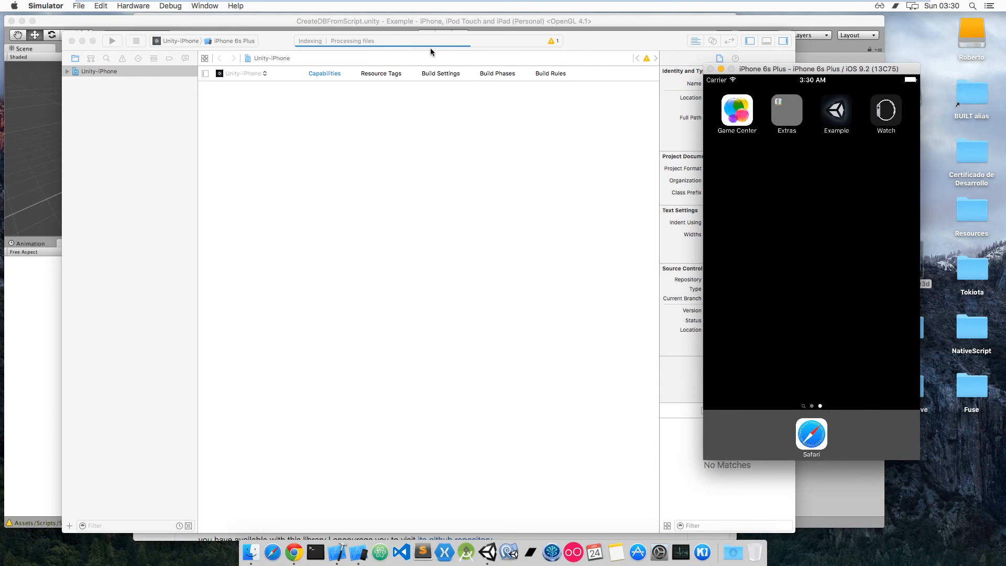
pyautogui.moveTo(505, 51)
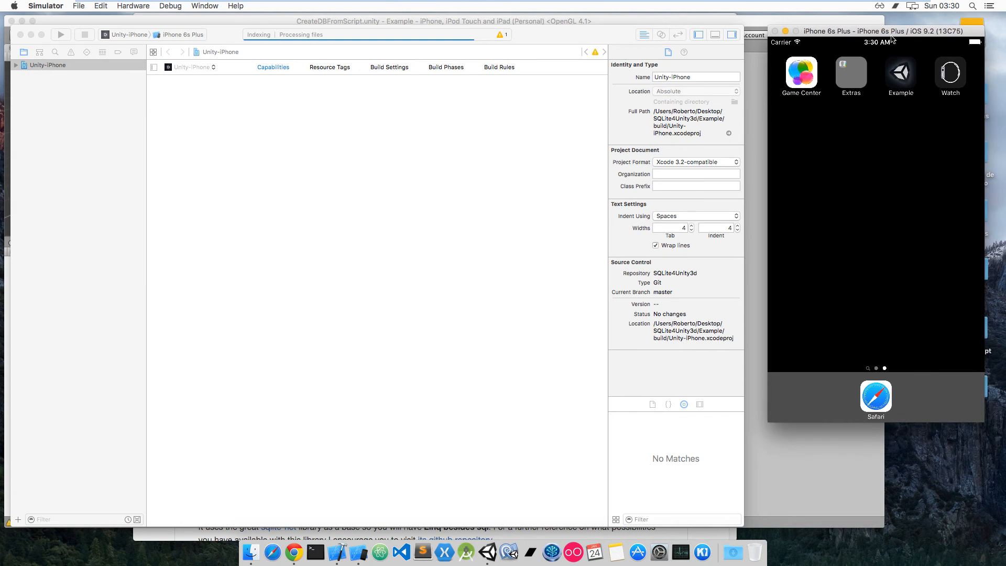
pyautogui.moveTo(873, 76)
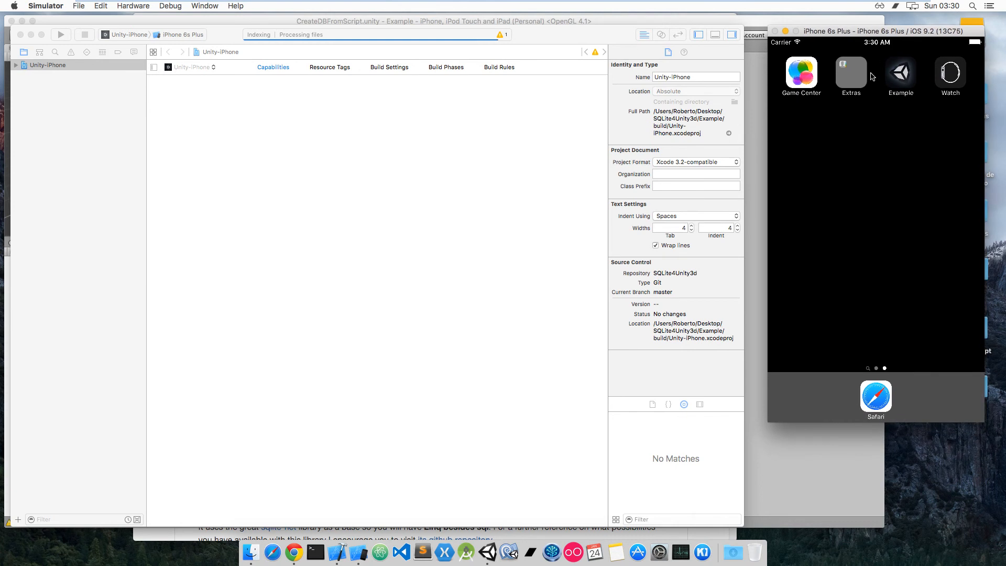
pyautogui.moveTo(303, 89)
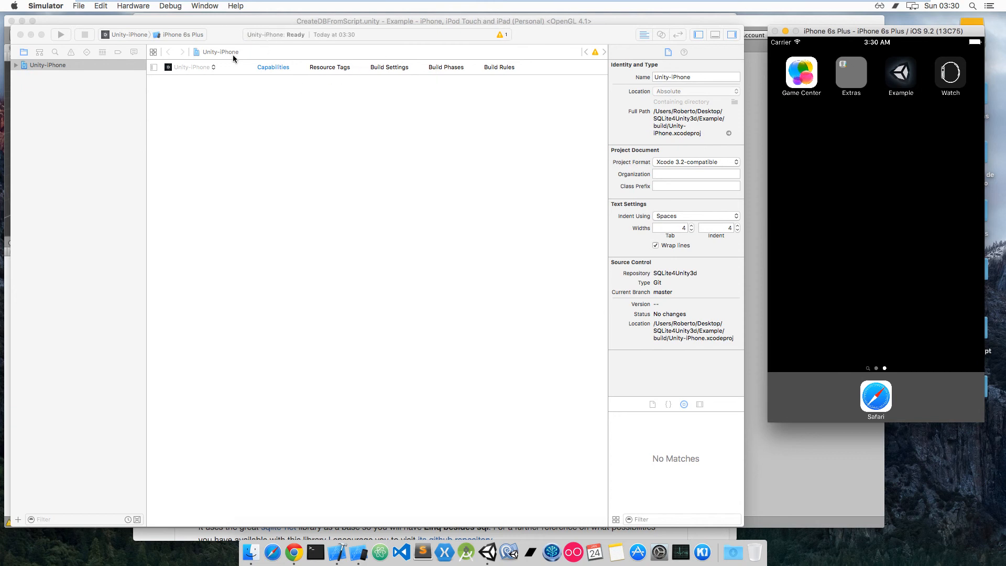
# - Select Unity-iPhone in the navigator once indexing finishes
pyautogui.click(47, 65)
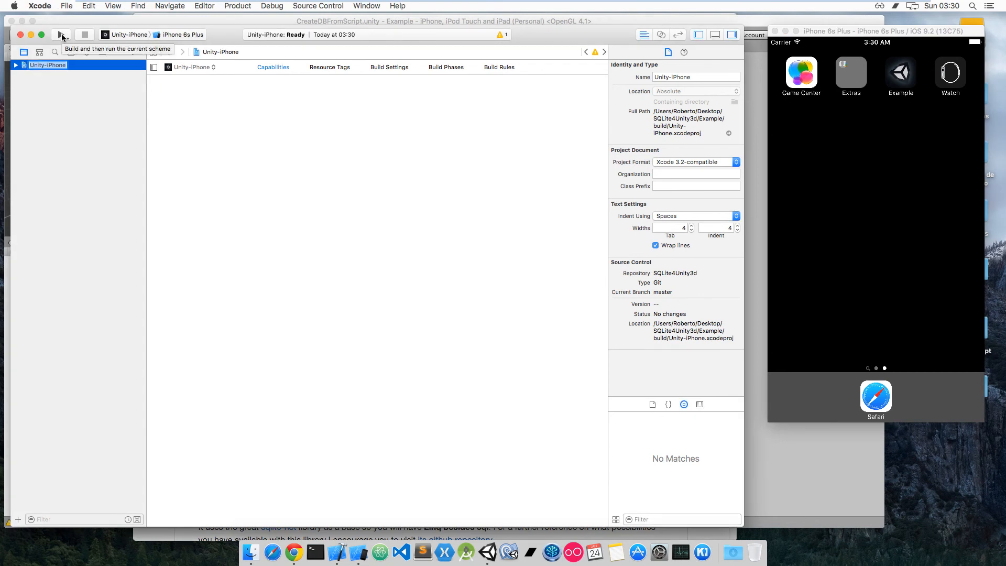
# - Build and run the Unity-iPhone scheme, then view its 206 warnings
pyautogui.click(61, 34)
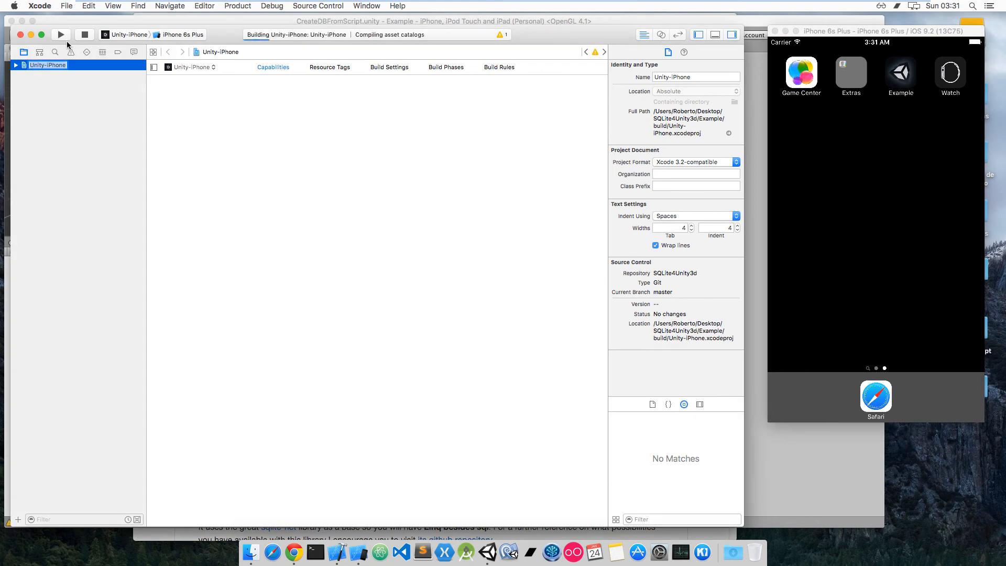
pyautogui.click(71, 52)
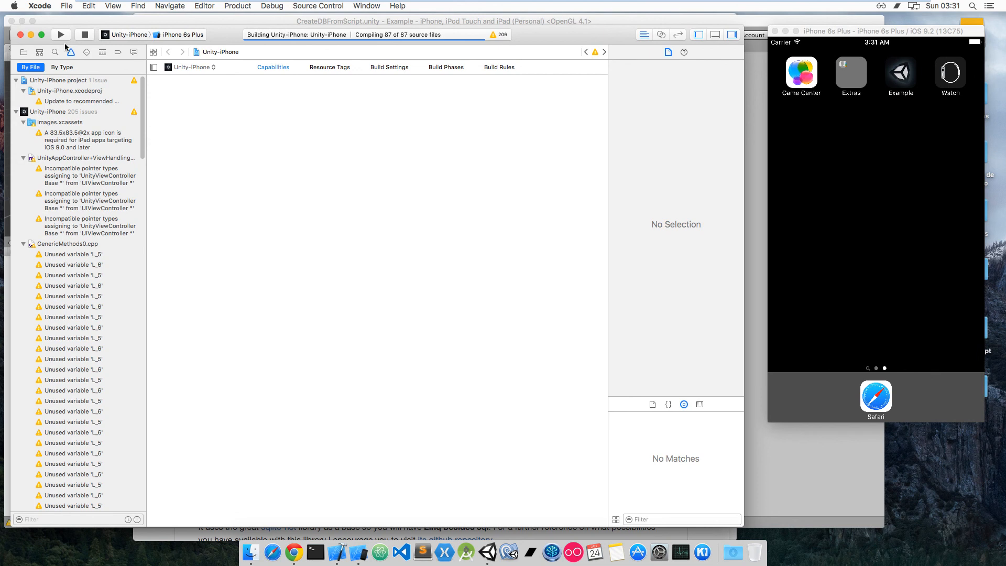
pyautogui.moveTo(357, 140)
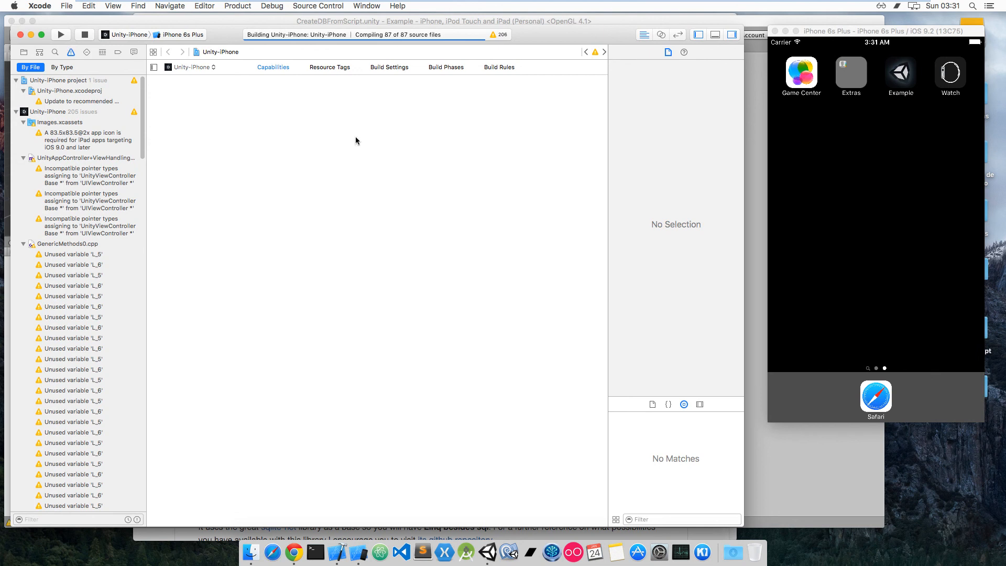
pyautogui.moveTo(362, 148)
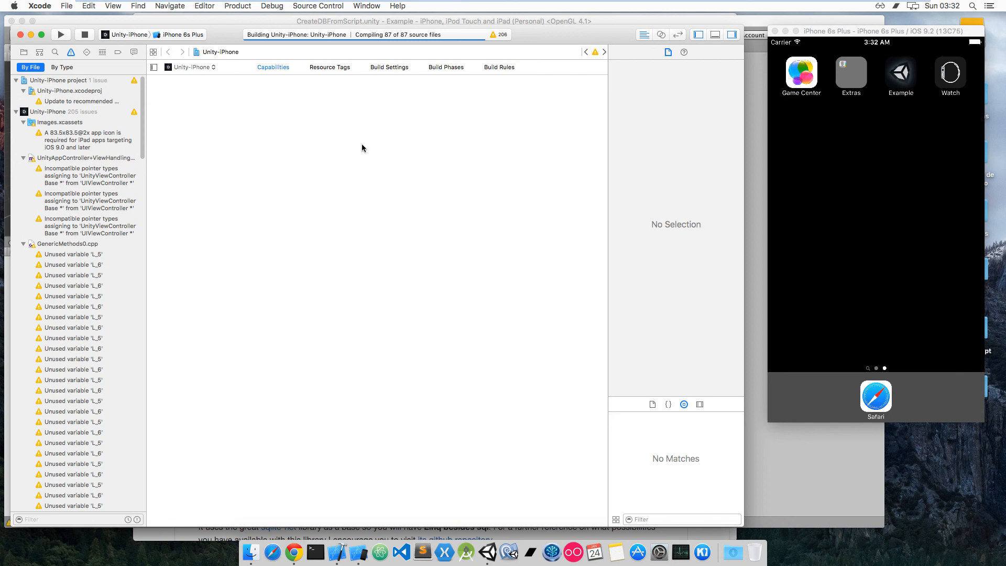
pyautogui.moveTo(869, 35)
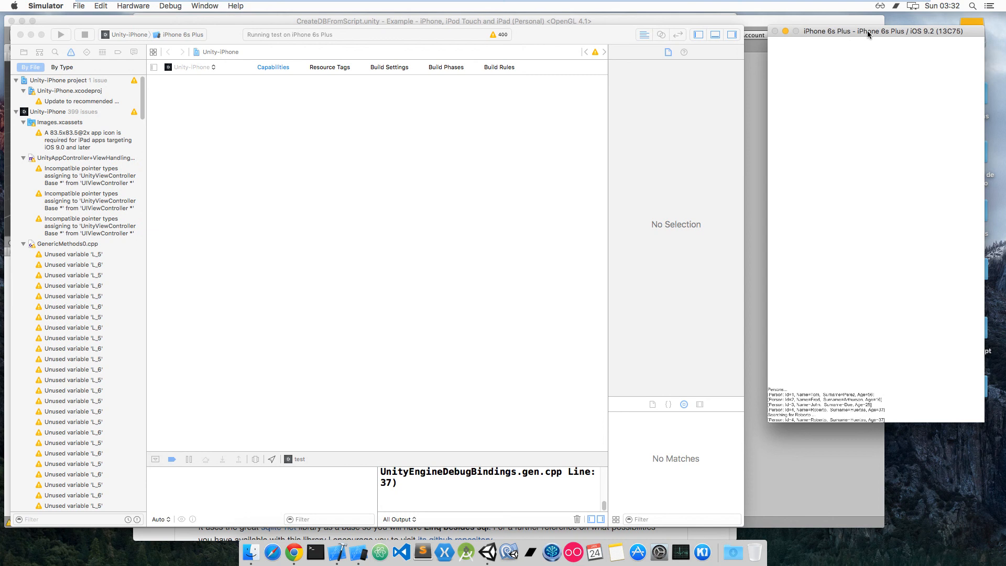
pyautogui.moveTo(821, 408)
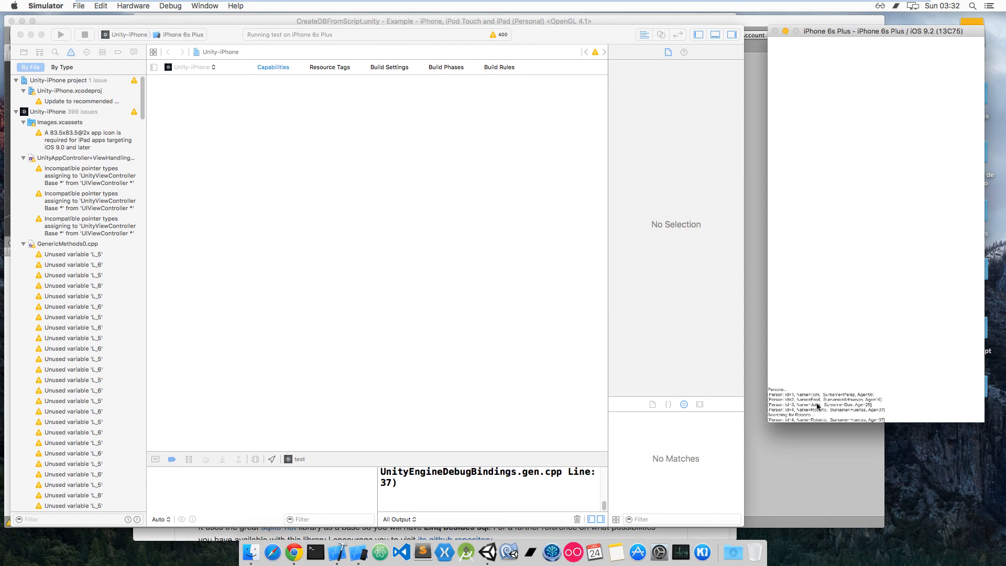
pyautogui.moveTo(801, 401)
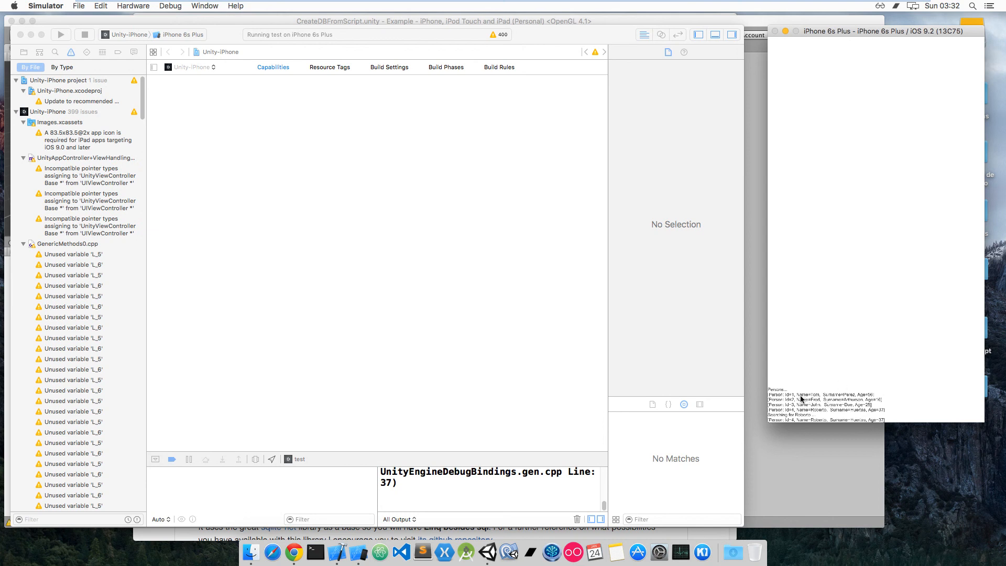